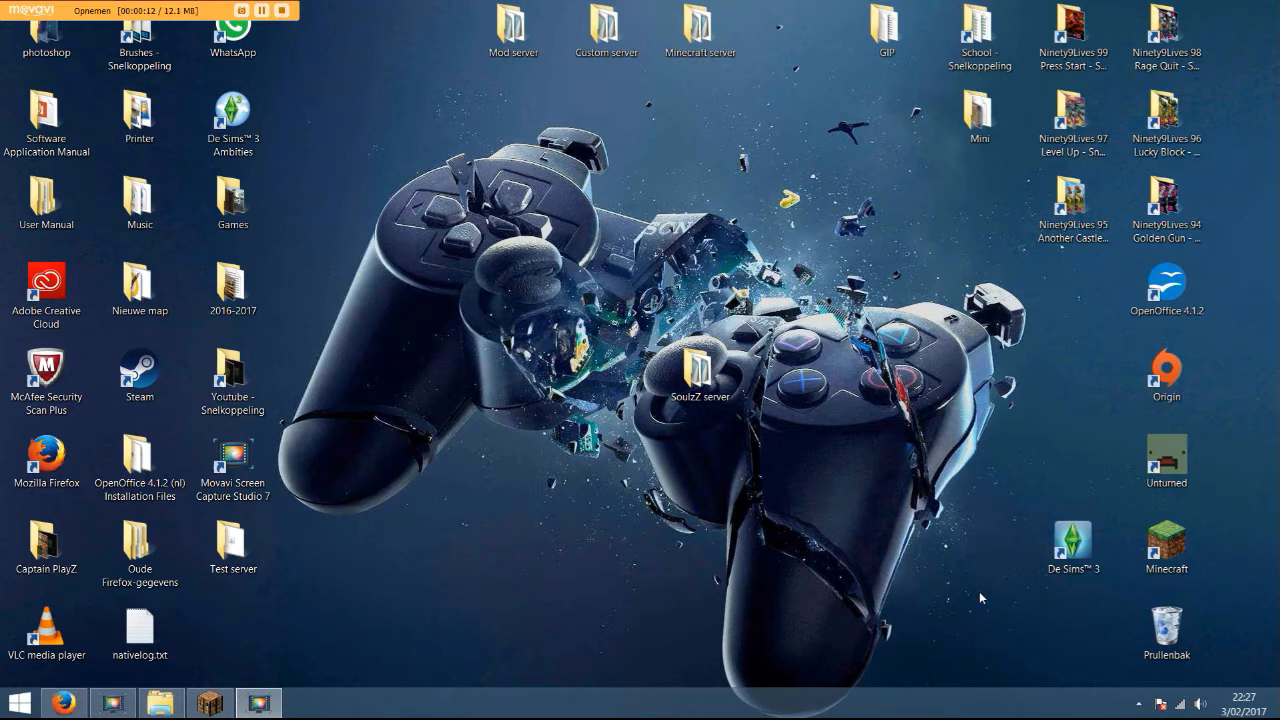
mouse_move(706, 272)
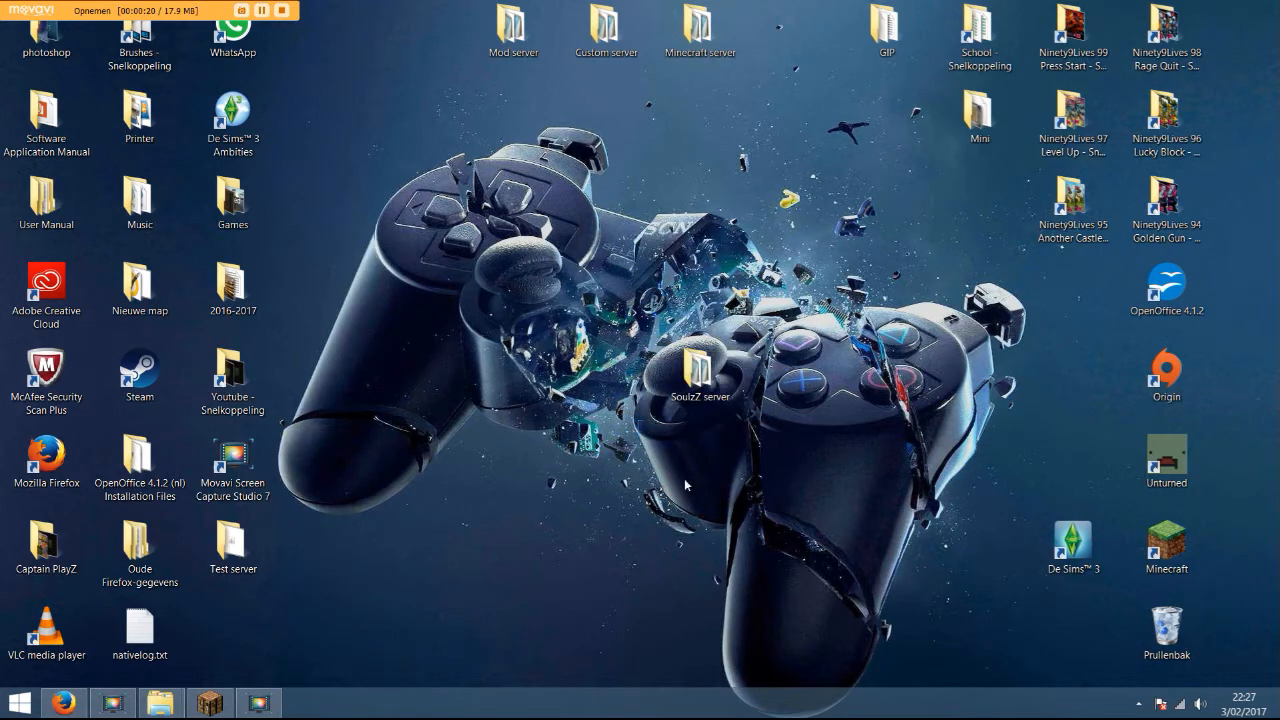
mouse_move(660, 562)
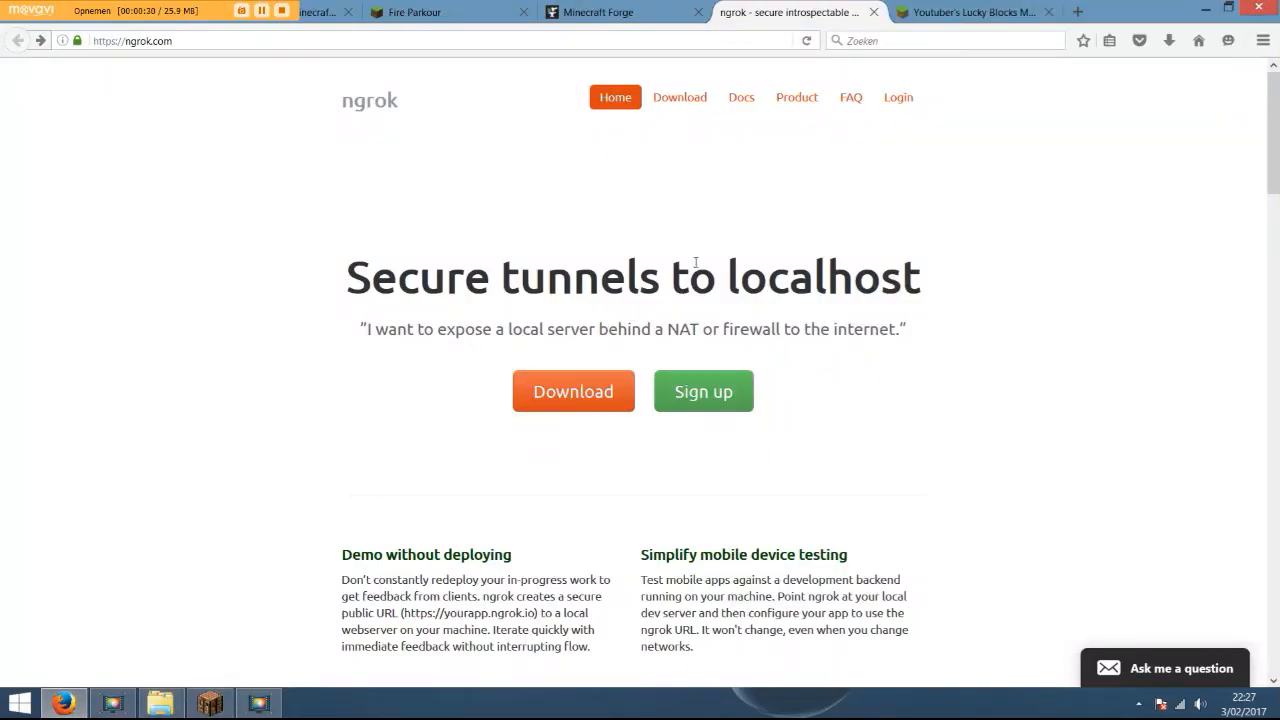
mouse_move(336, 266)
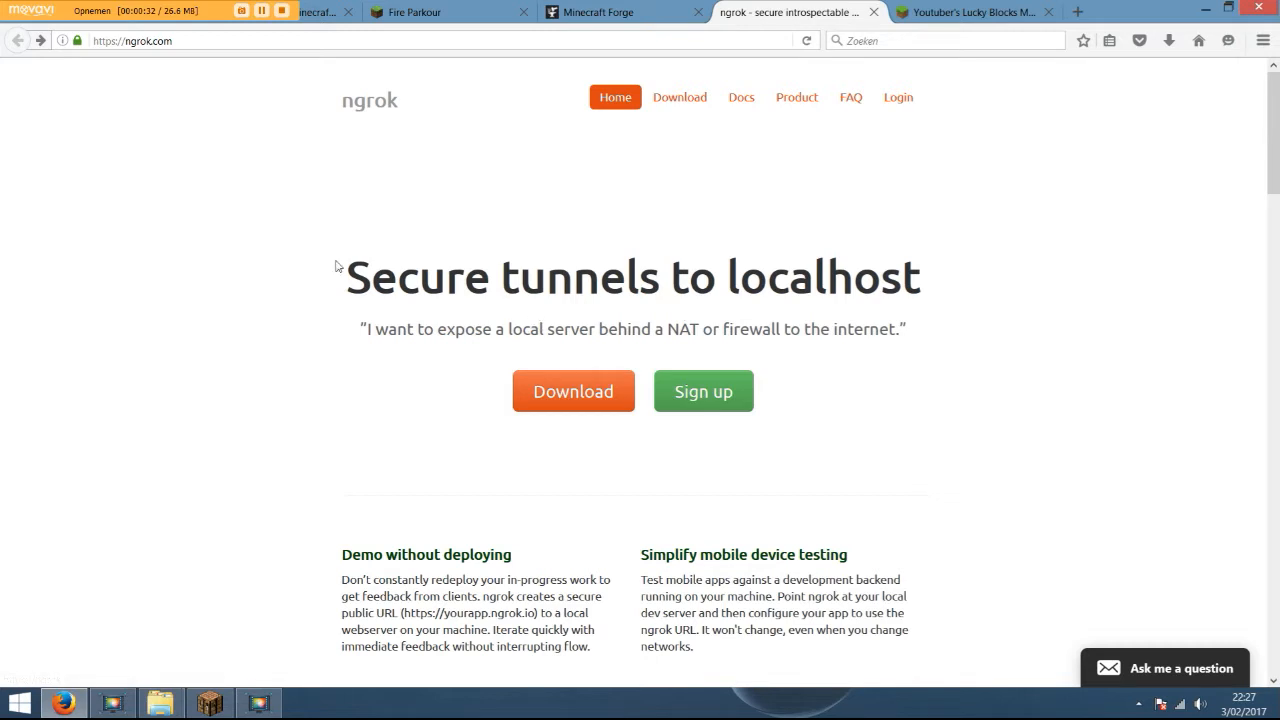
Download the Windows 64-Bit ngrok zip from the ngrok download page.
click(130, 40)
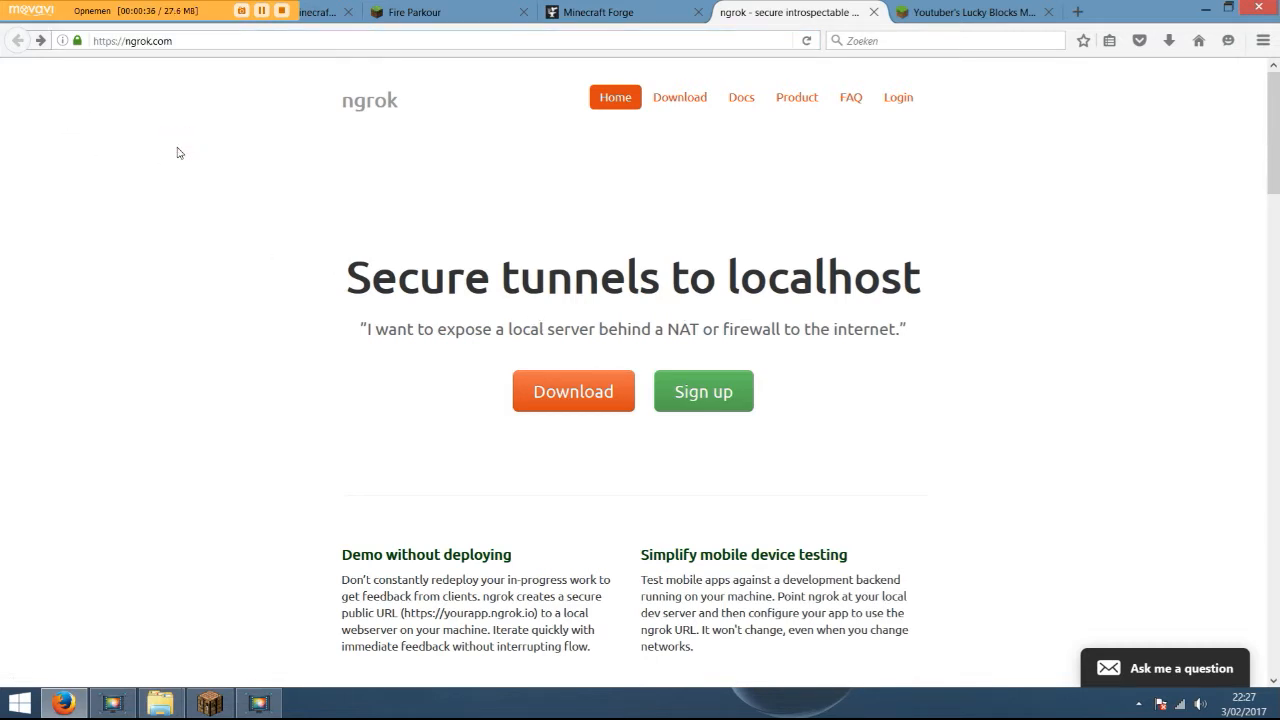
mouse_move(476, 376)
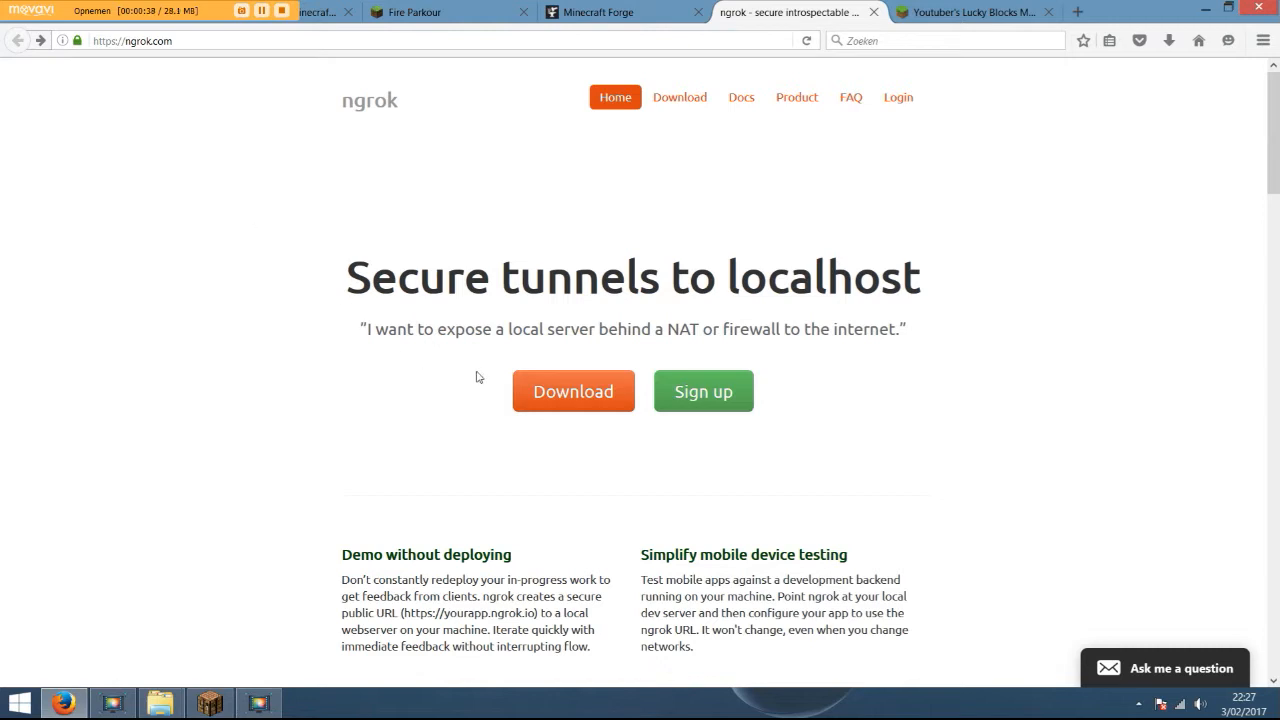
mouse_move(416, 346)
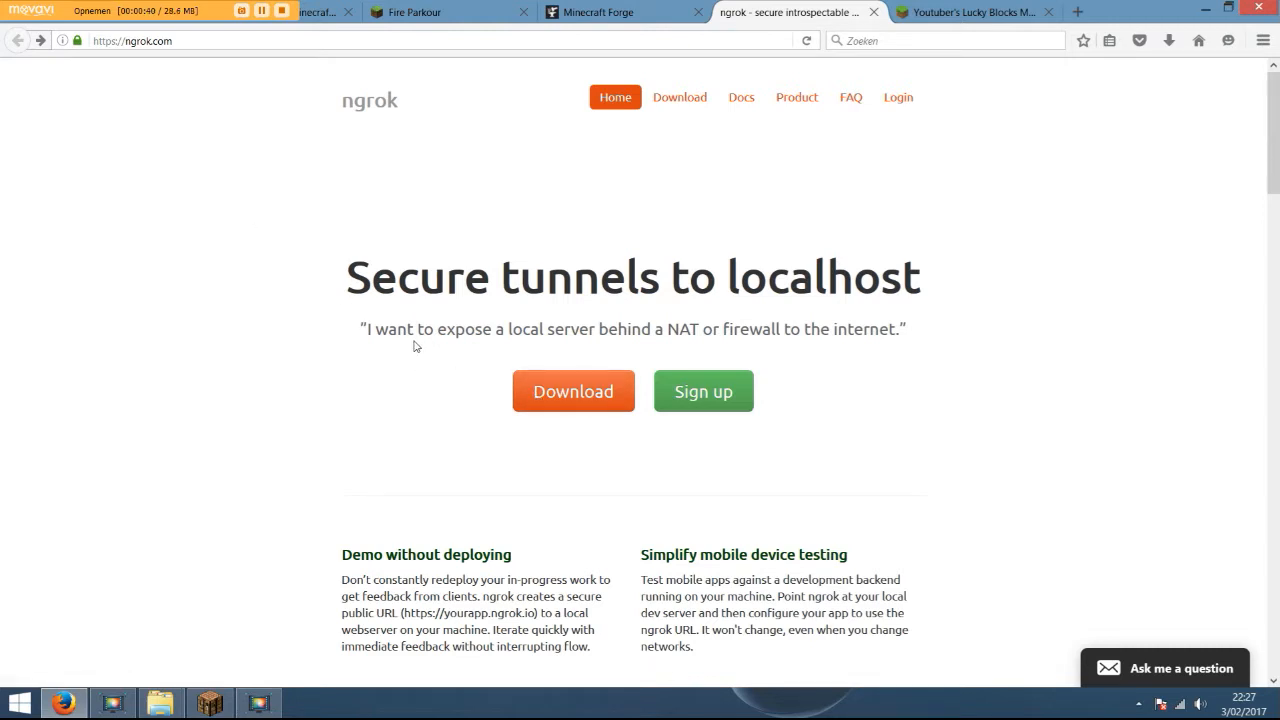
click(572, 390)
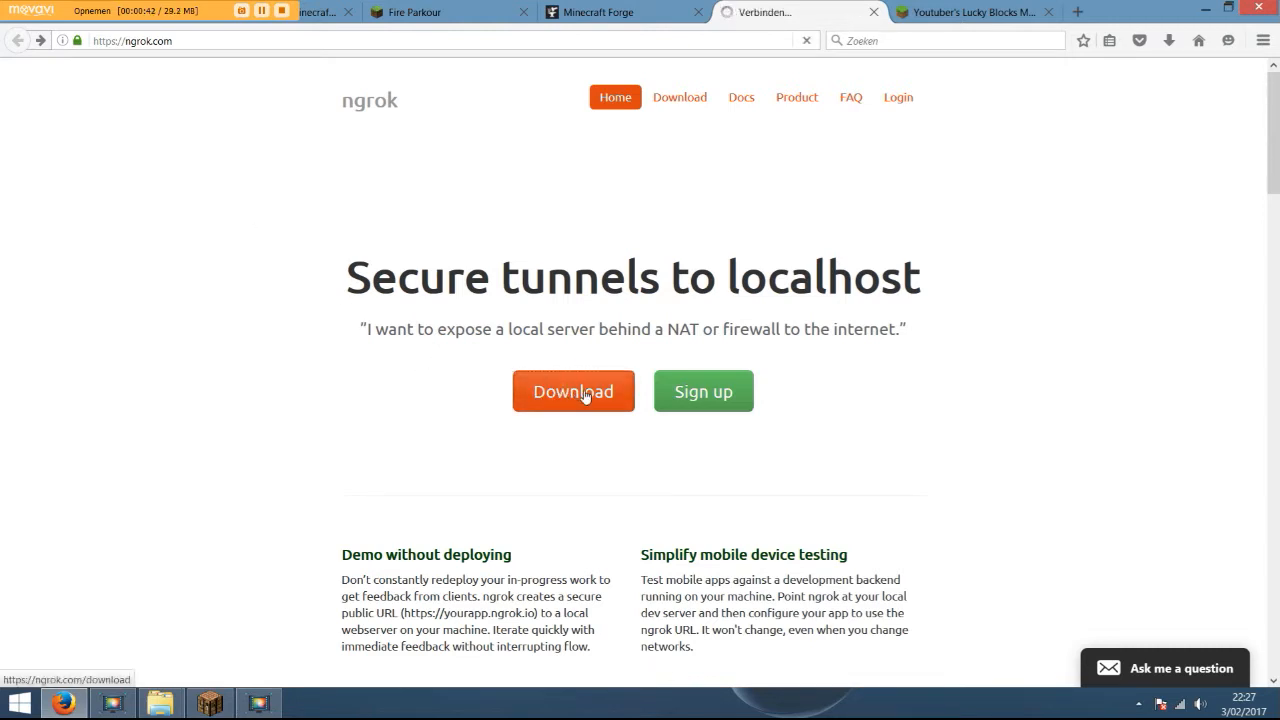
click(572, 390)
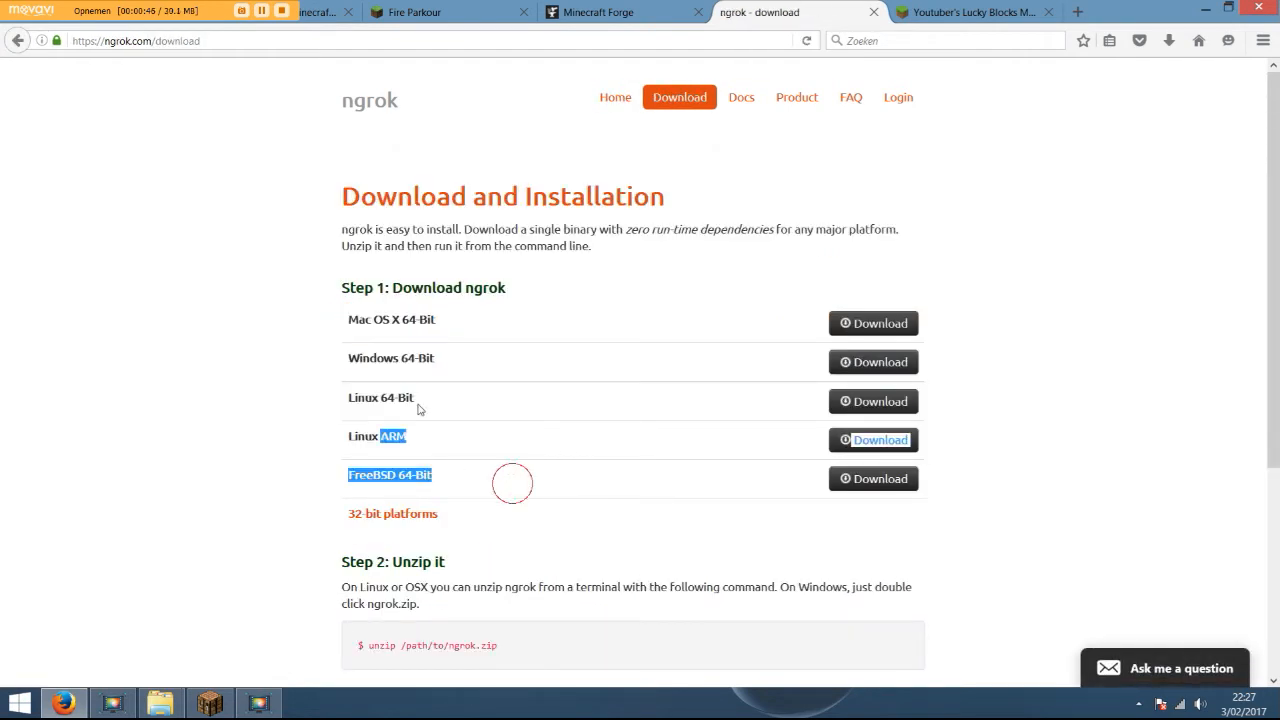
click(872, 362)
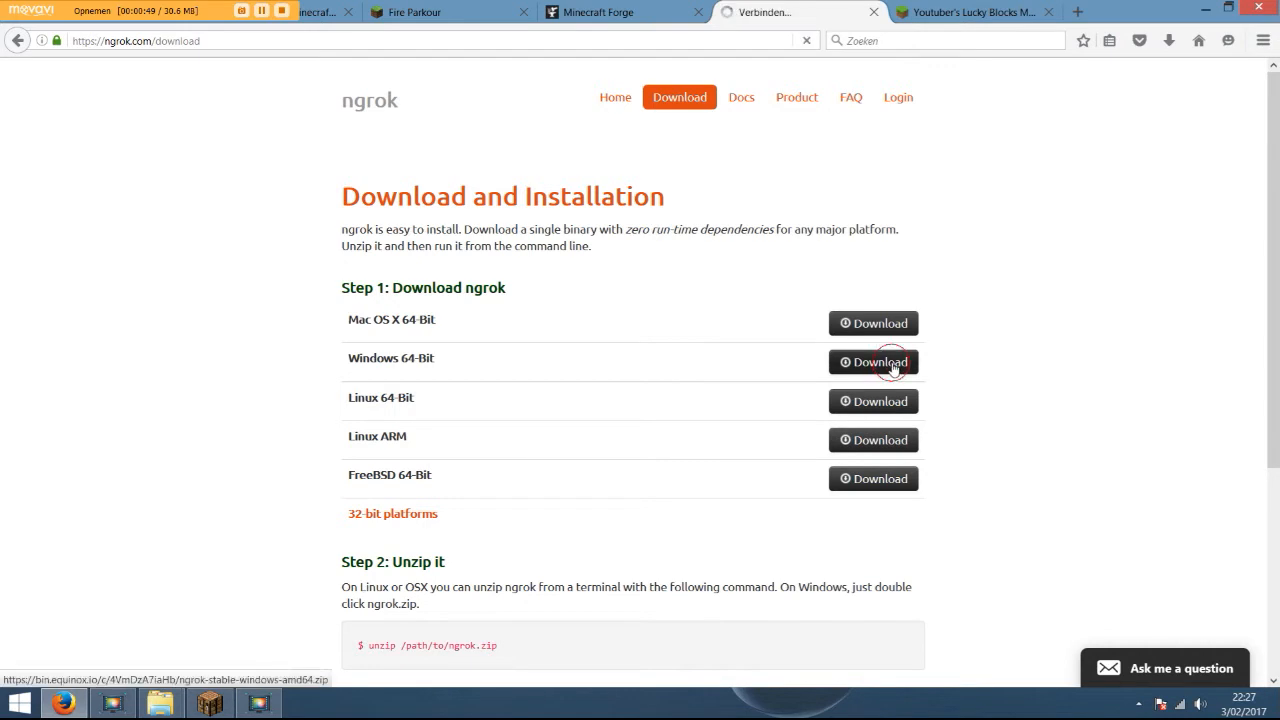
click(872, 362)
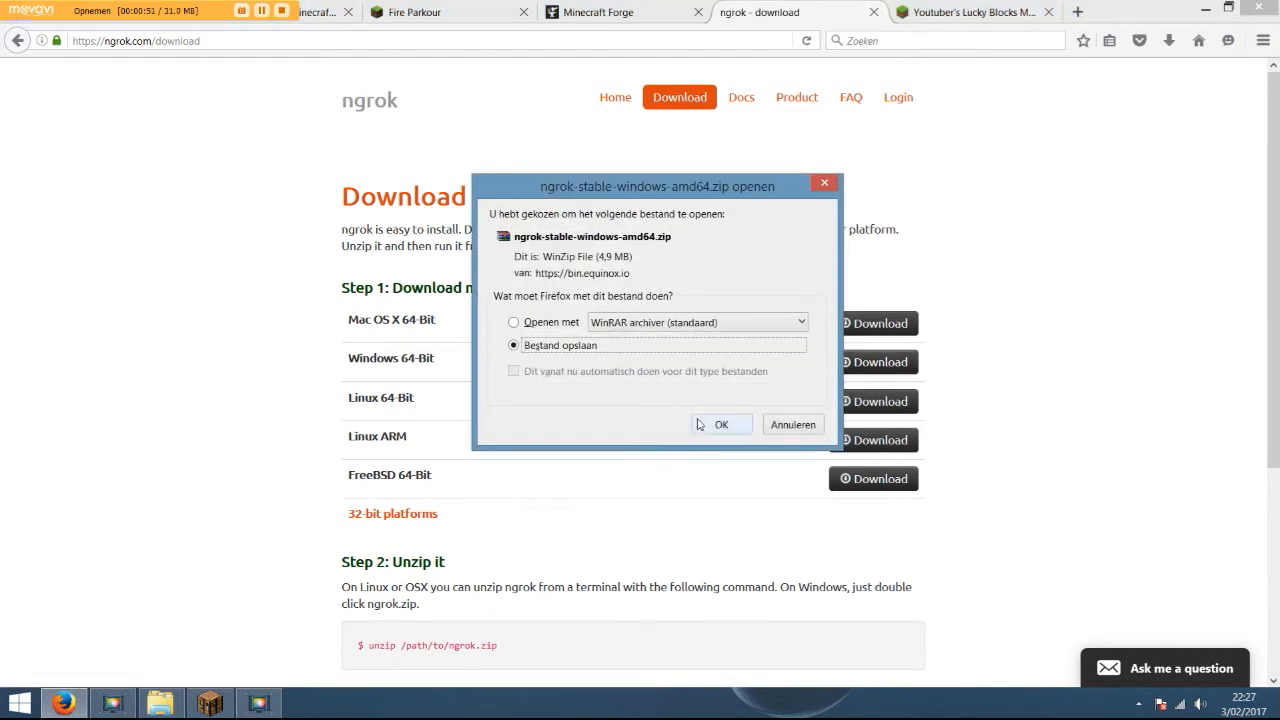
Have the downloaded ngrok zip open with WinRAR archiver and return to the home page.
click(514, 322)
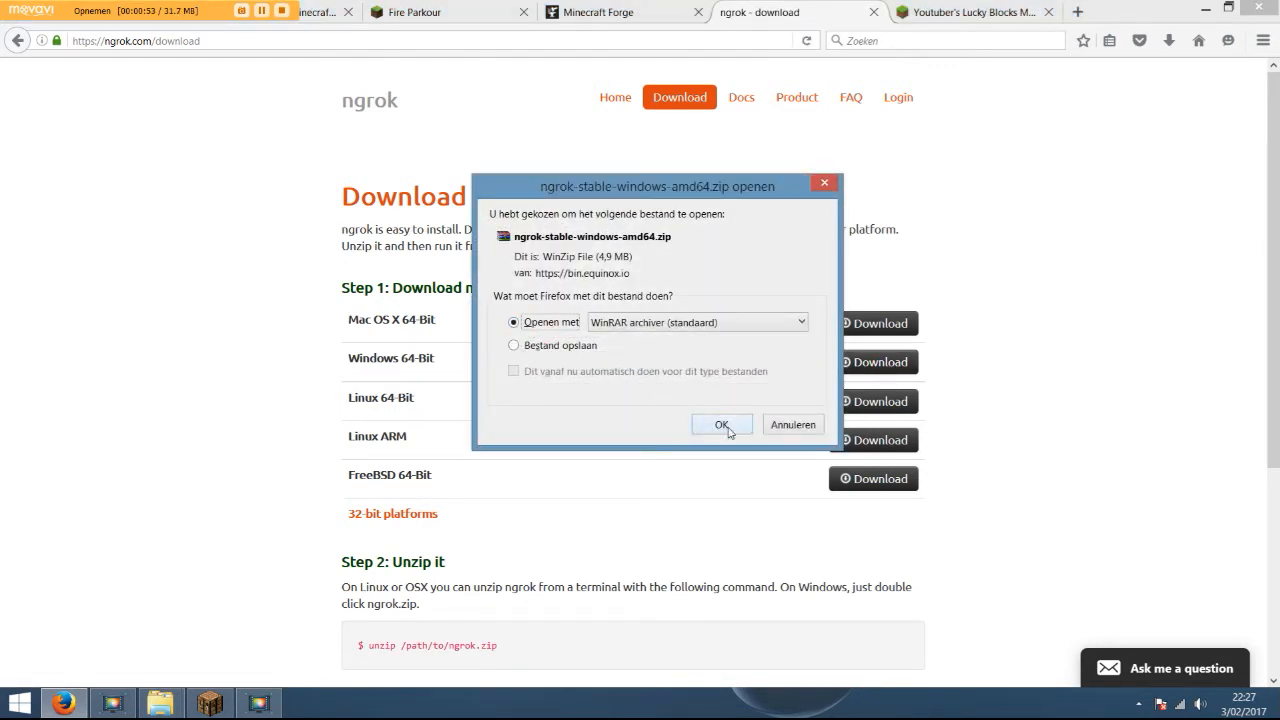
click(722, 424)
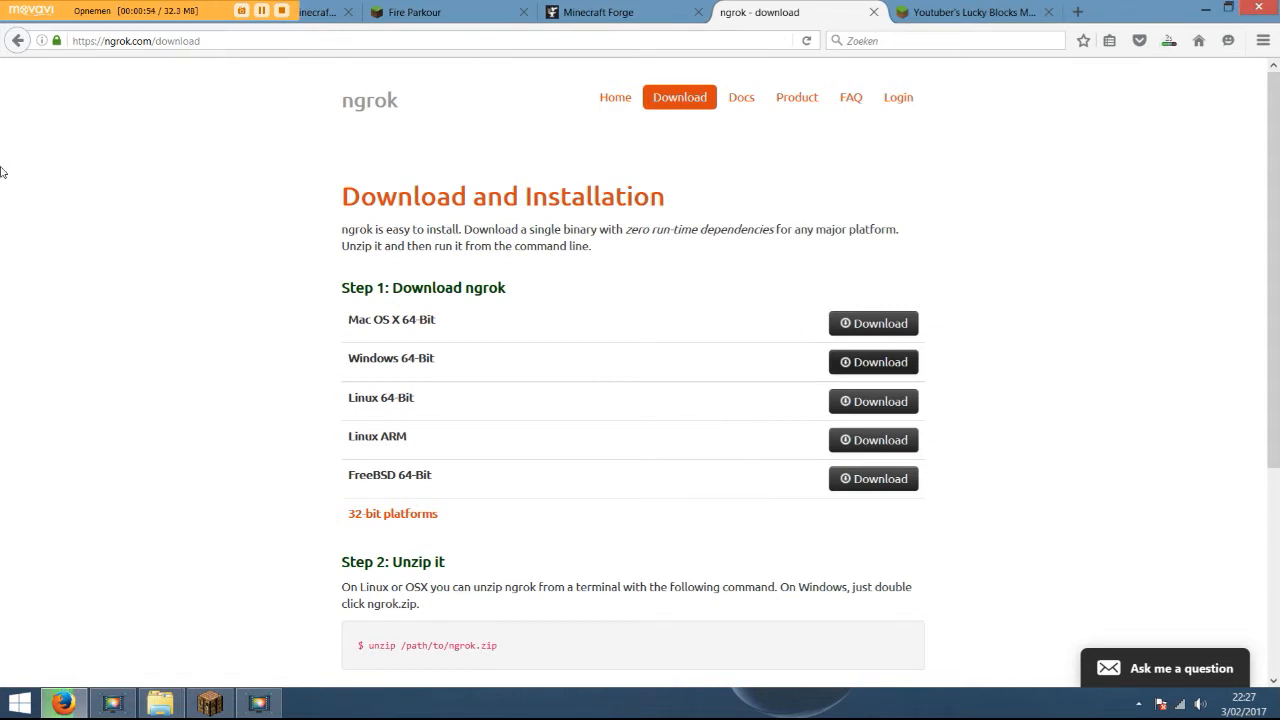
click(616, 96)
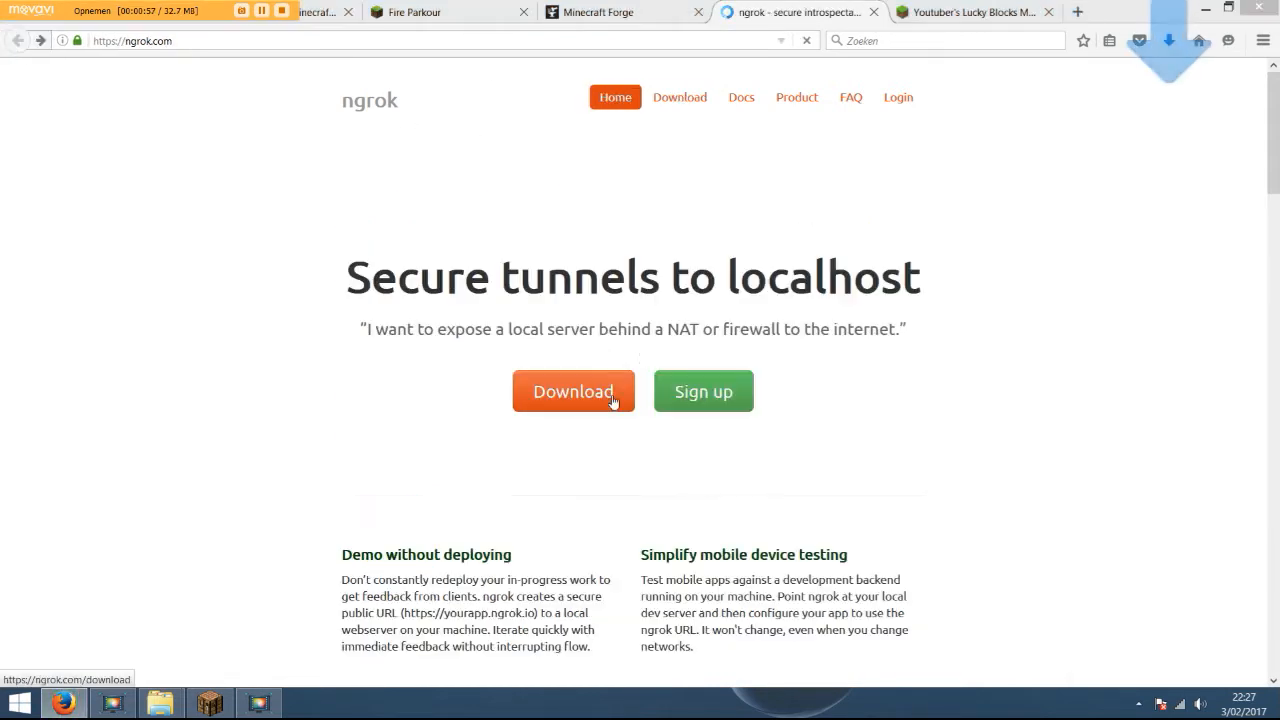
Sign in to ngrok with a Google account from the sign-up page.
click(572, 390)
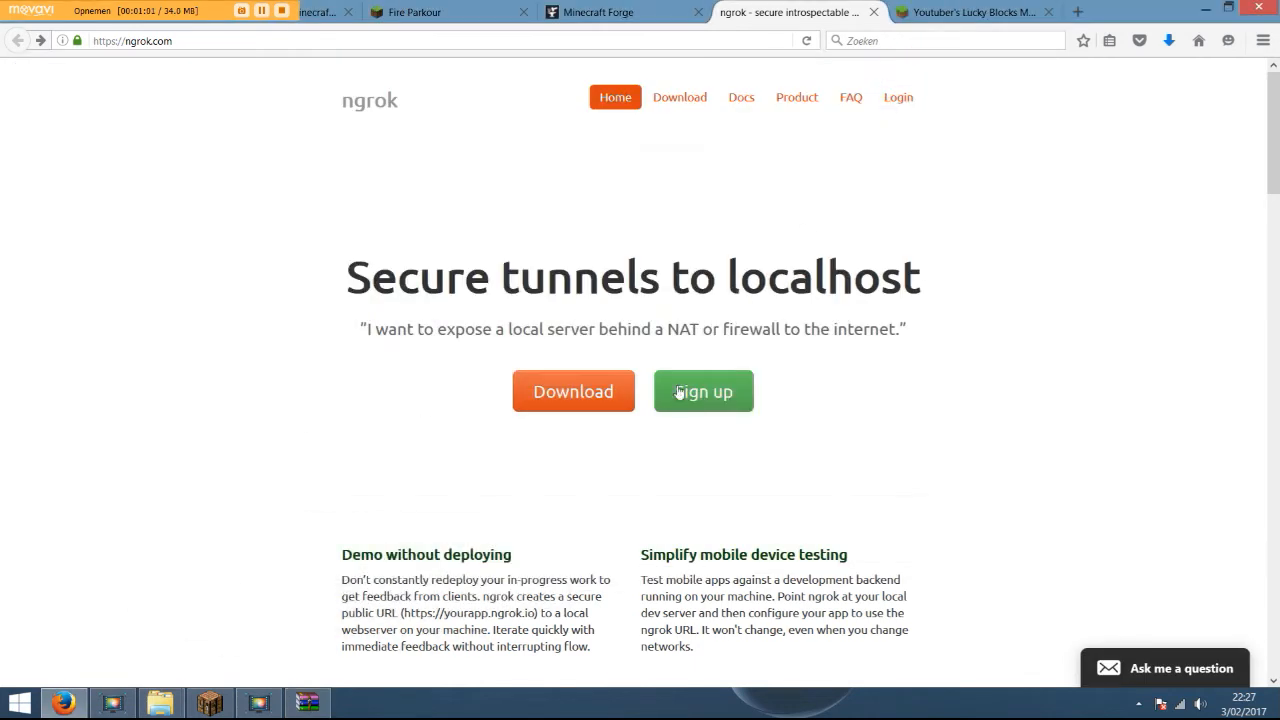
click(704, 390)
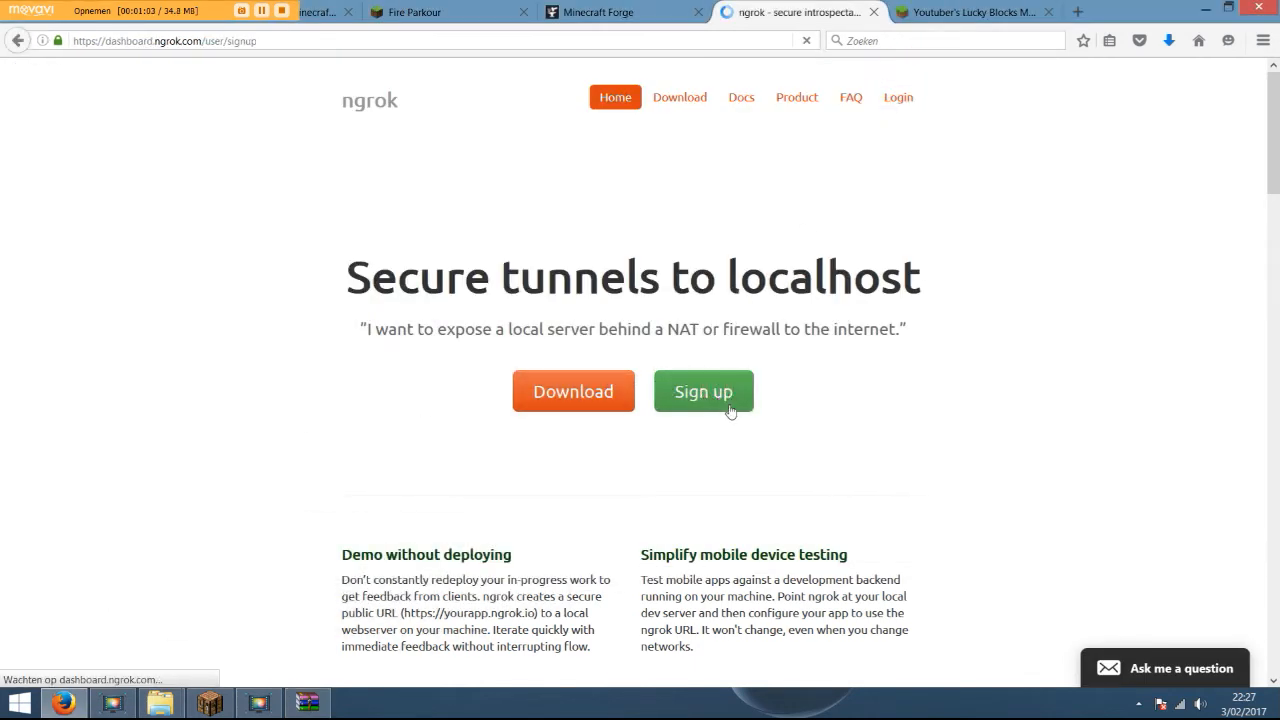
click(704, 390)
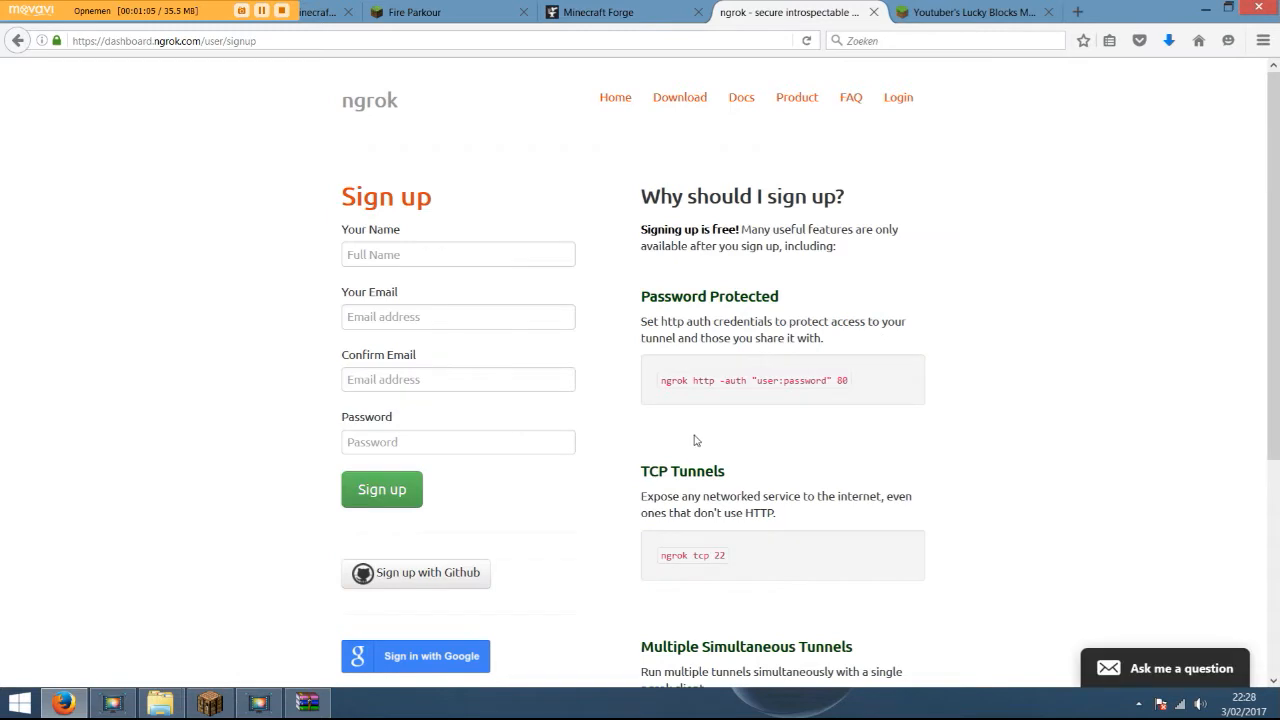
mouse_move(396, 664)
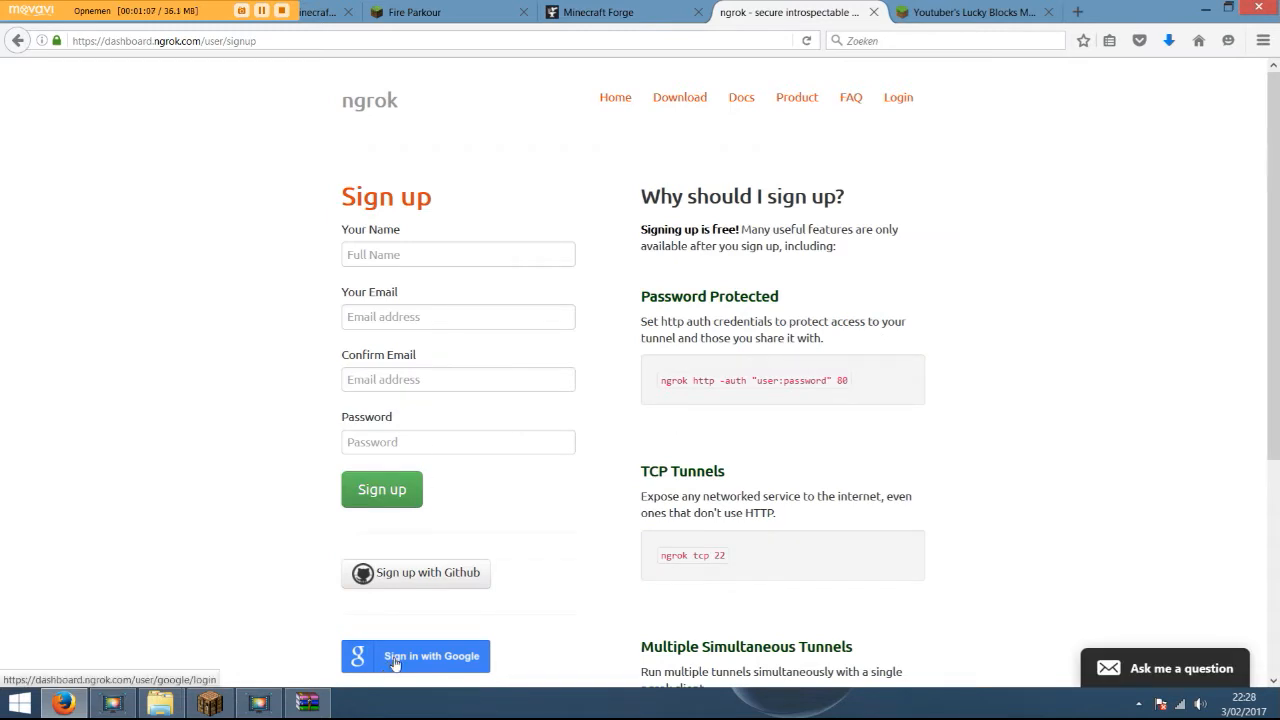
click(414, 656)
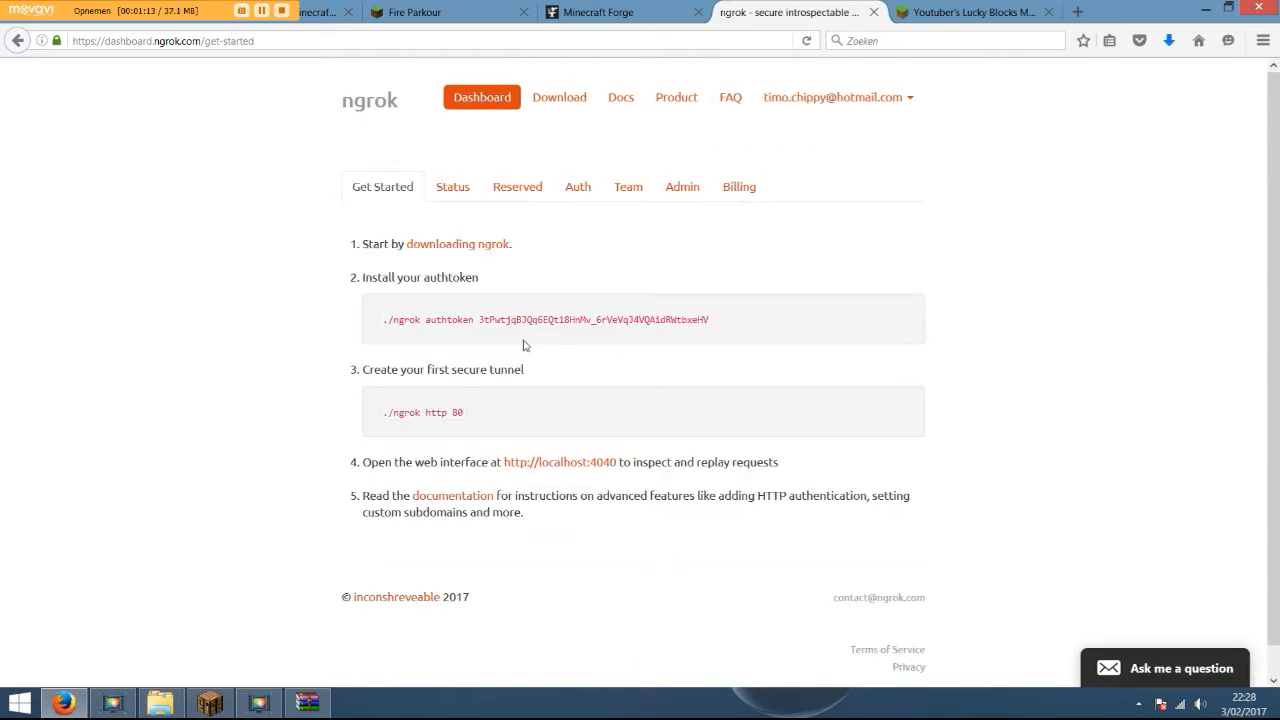
Select the authtoken string on the dashboard's Get Started page.
drag(384, 320, 464, 412)
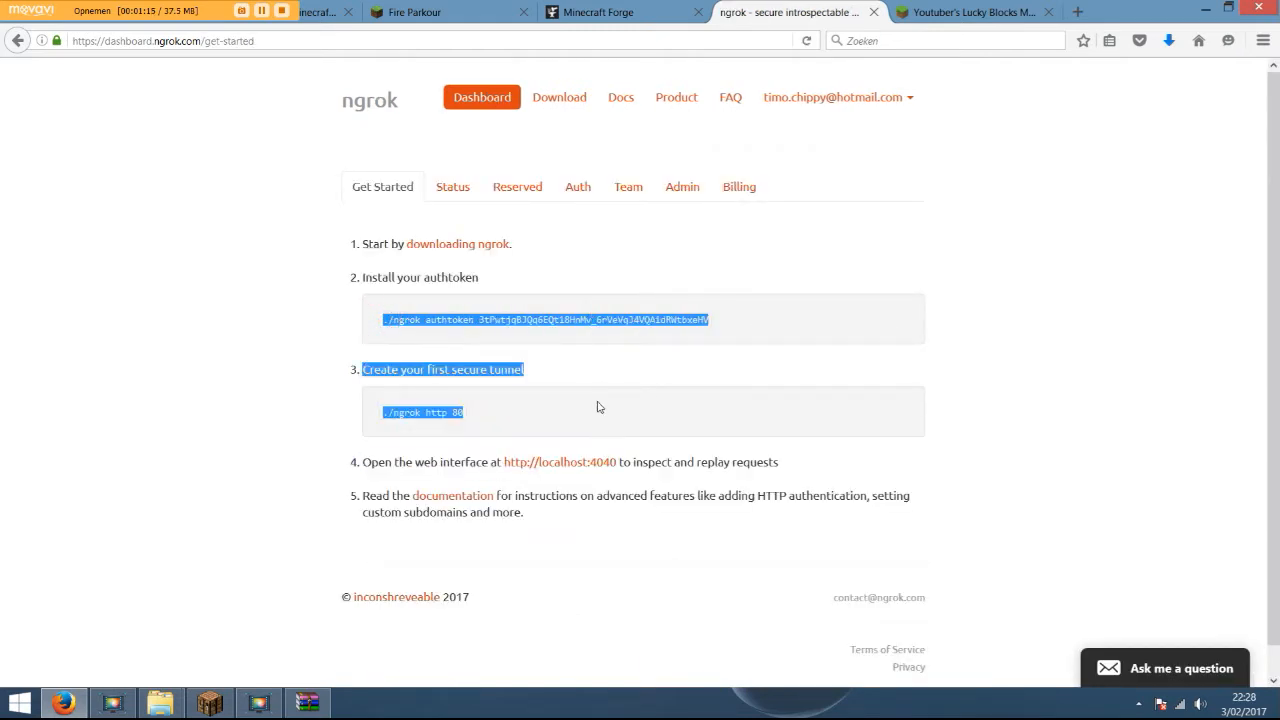
click(544, 404)
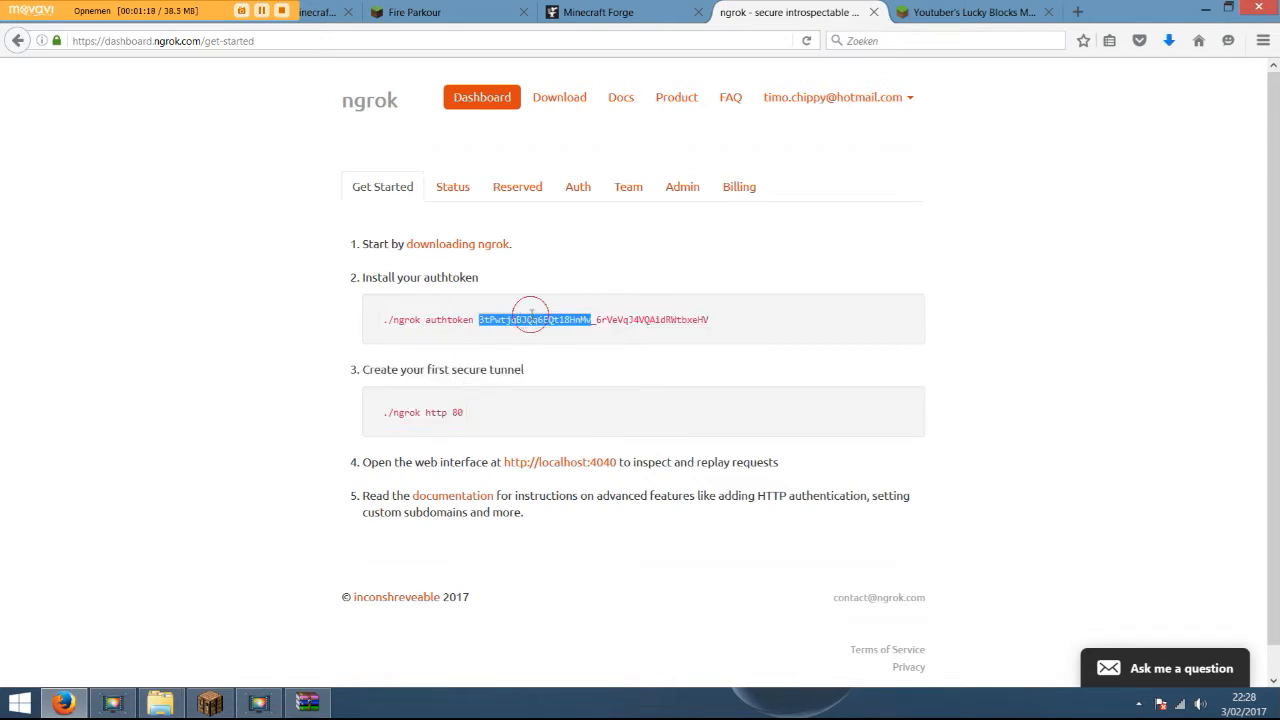
mouse_move(448, 412)
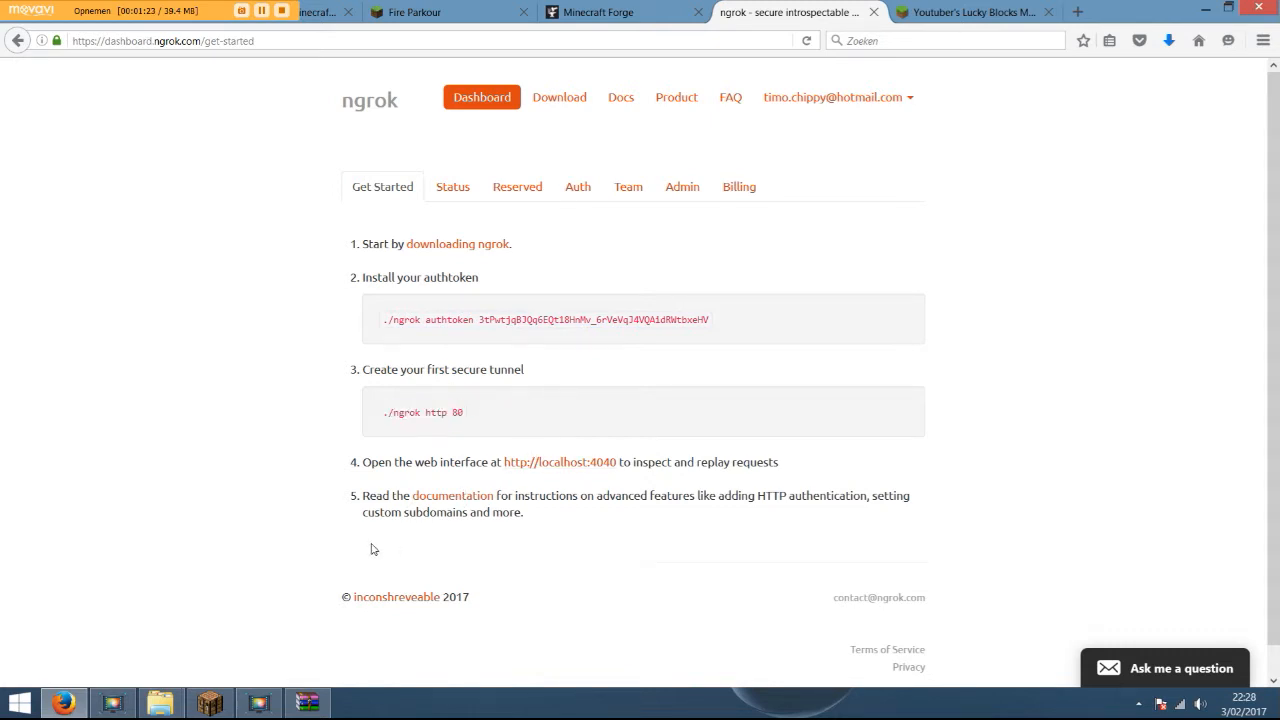
Put ngrok.exe from the WinRAR archive into the SoulzZ server folder.
click(308, 700)
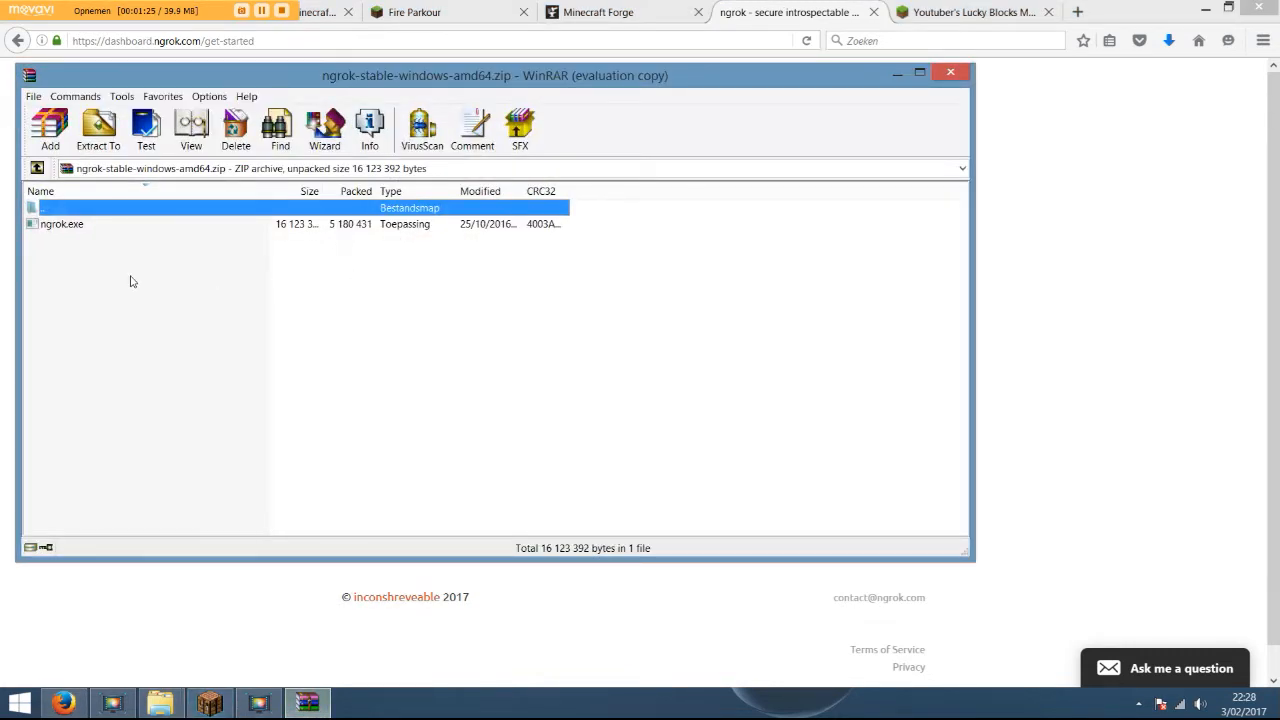
click(62, 224)
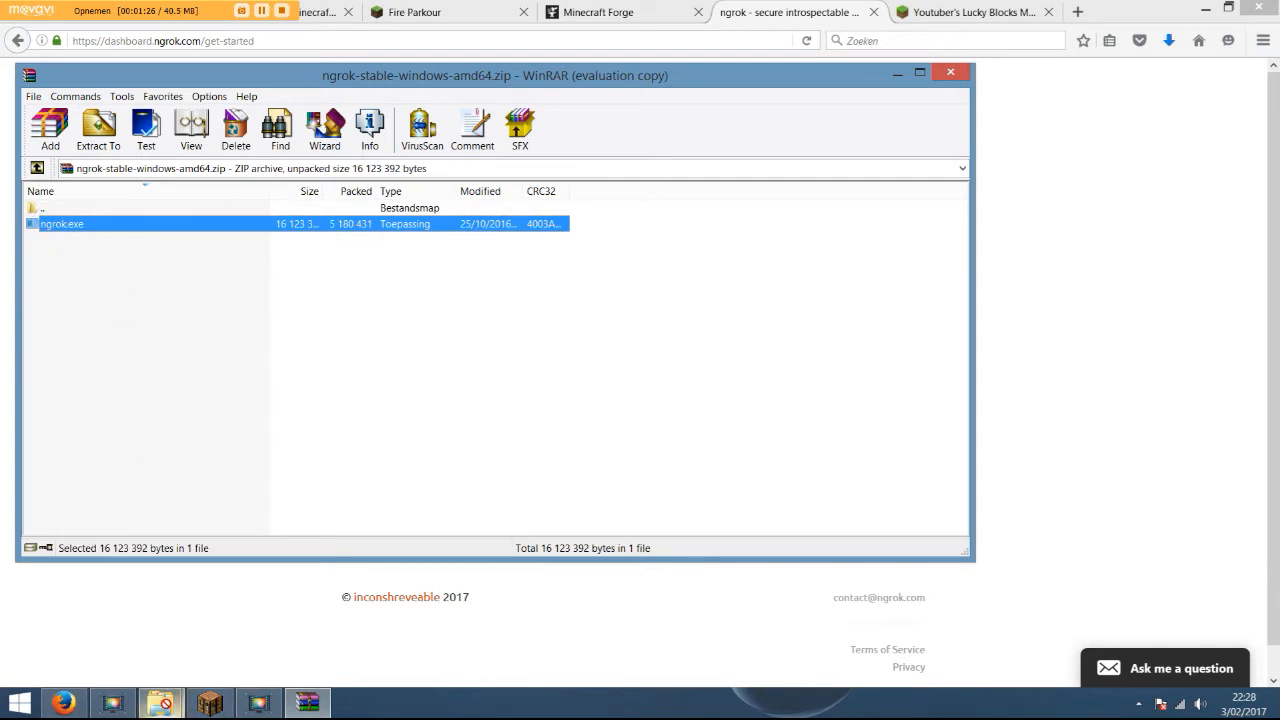
mouse_move(160, 704)
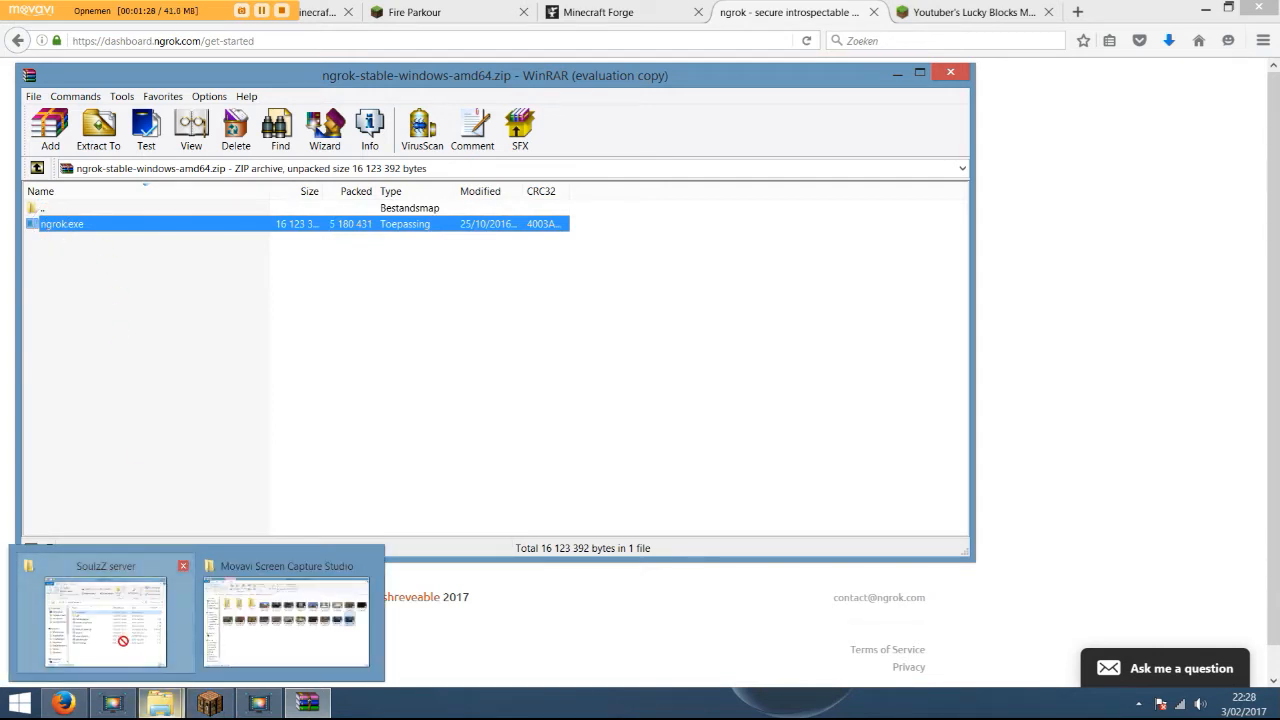
click(104, 620)
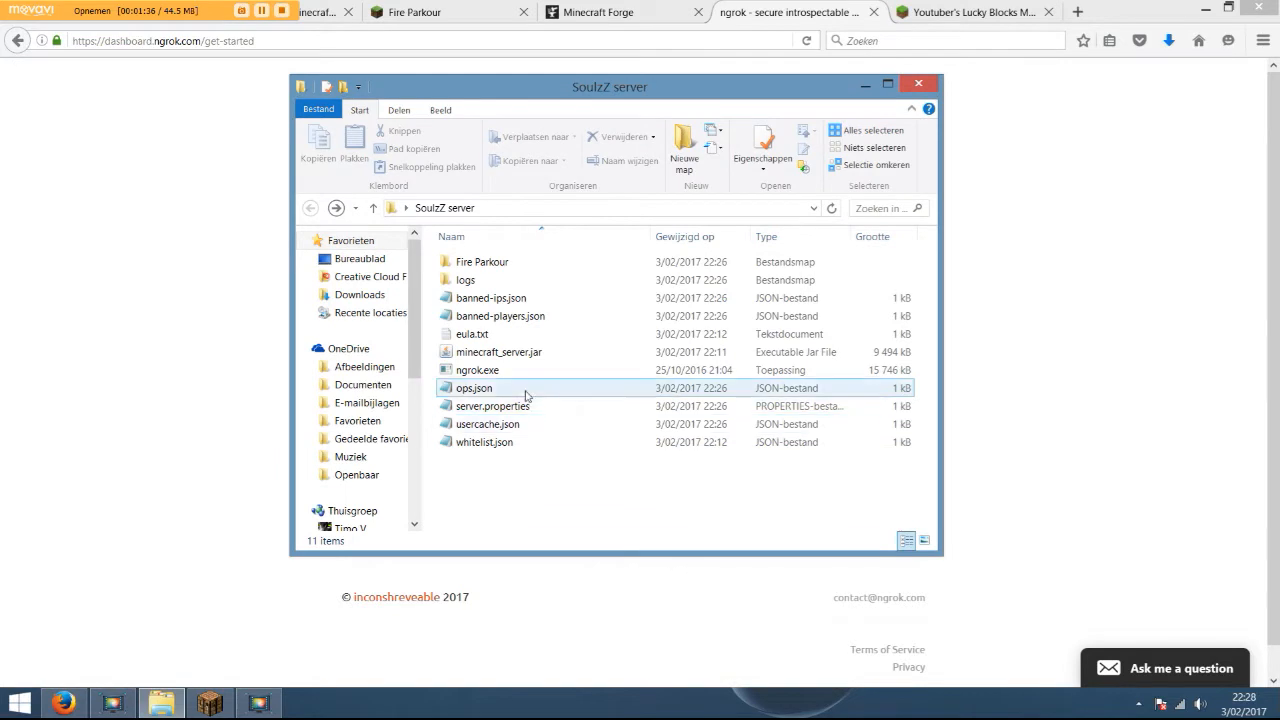
click(478, 370)
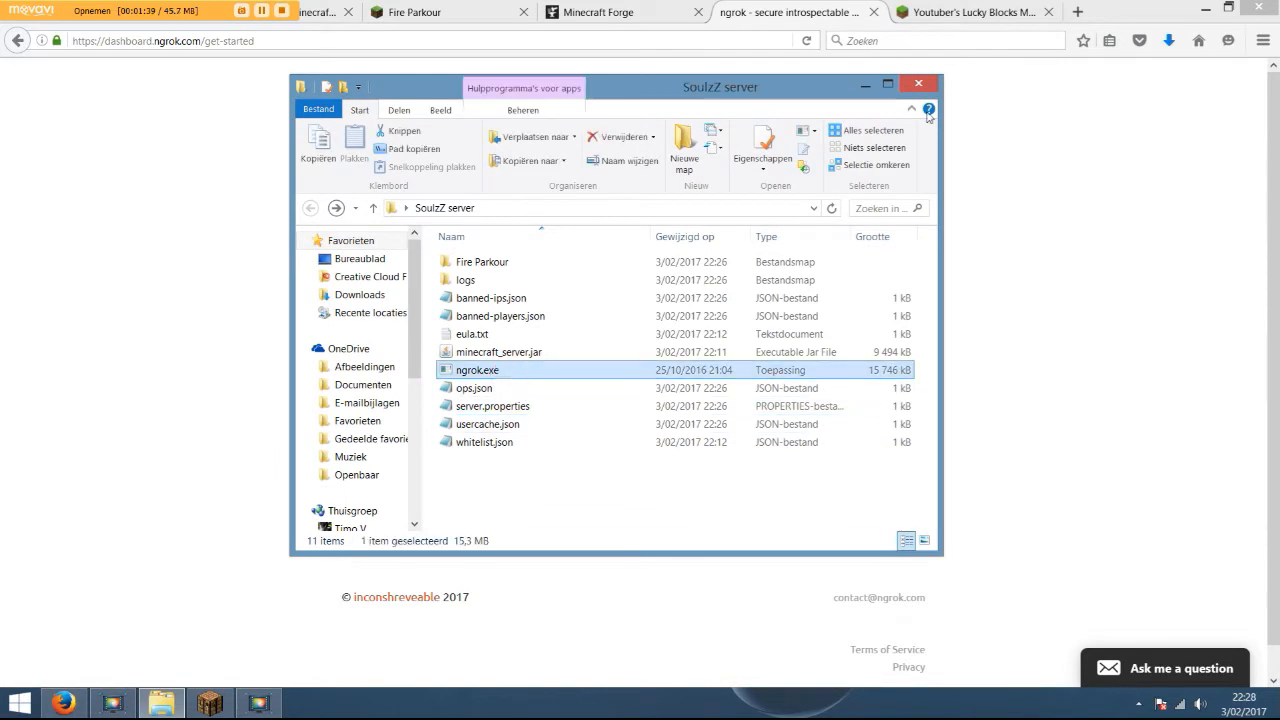
Launch ngrok.exe and check the server-port value in server.properties.
double_click(476, 370)
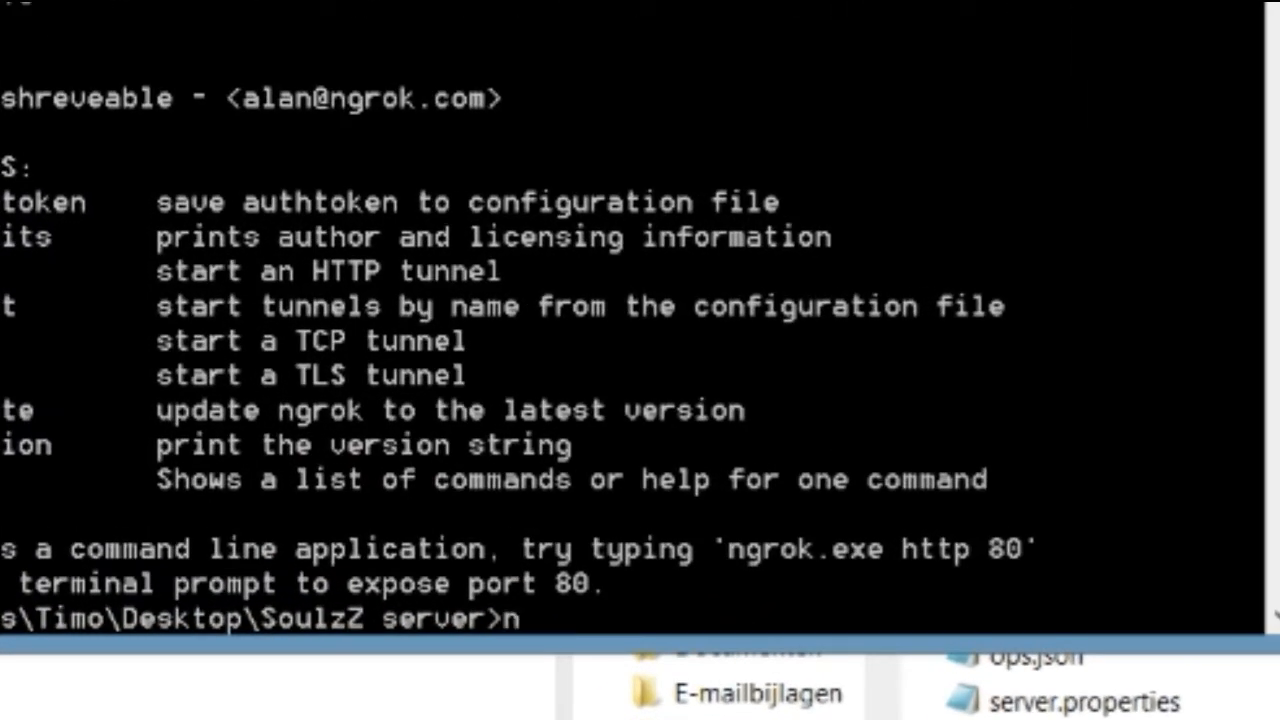
text(ngrok tcp)
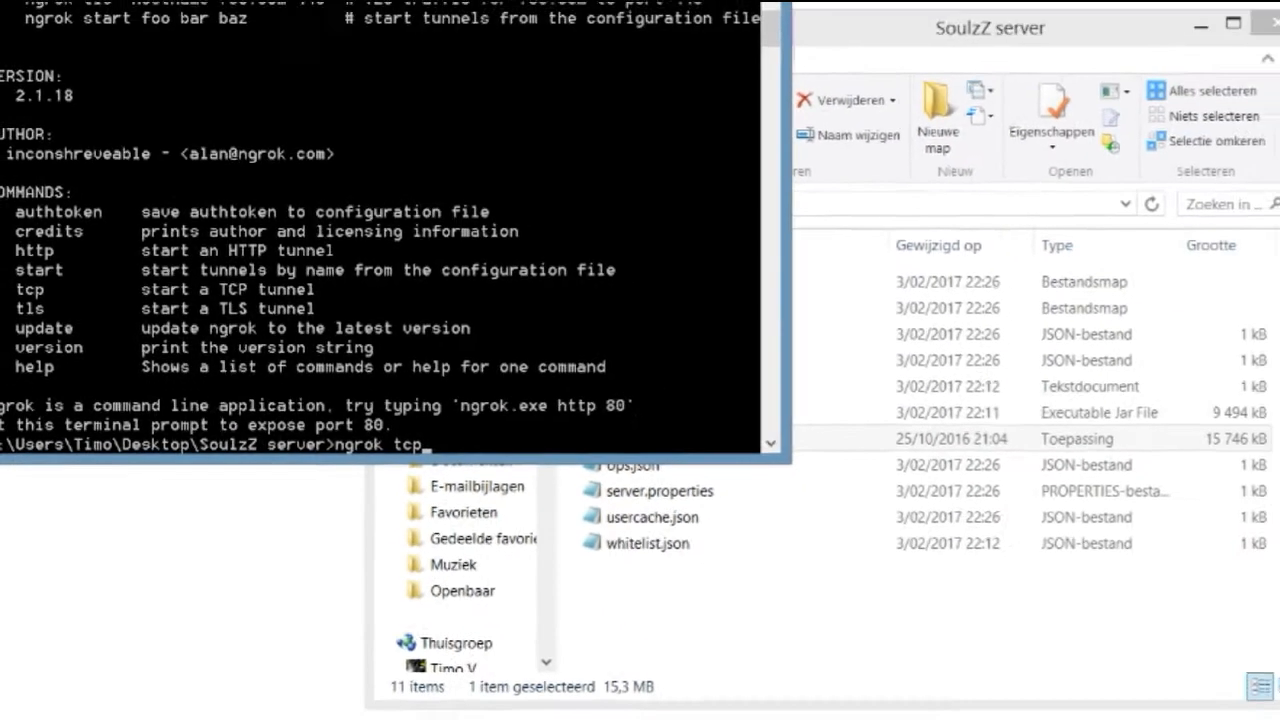
double_click(660, 492)
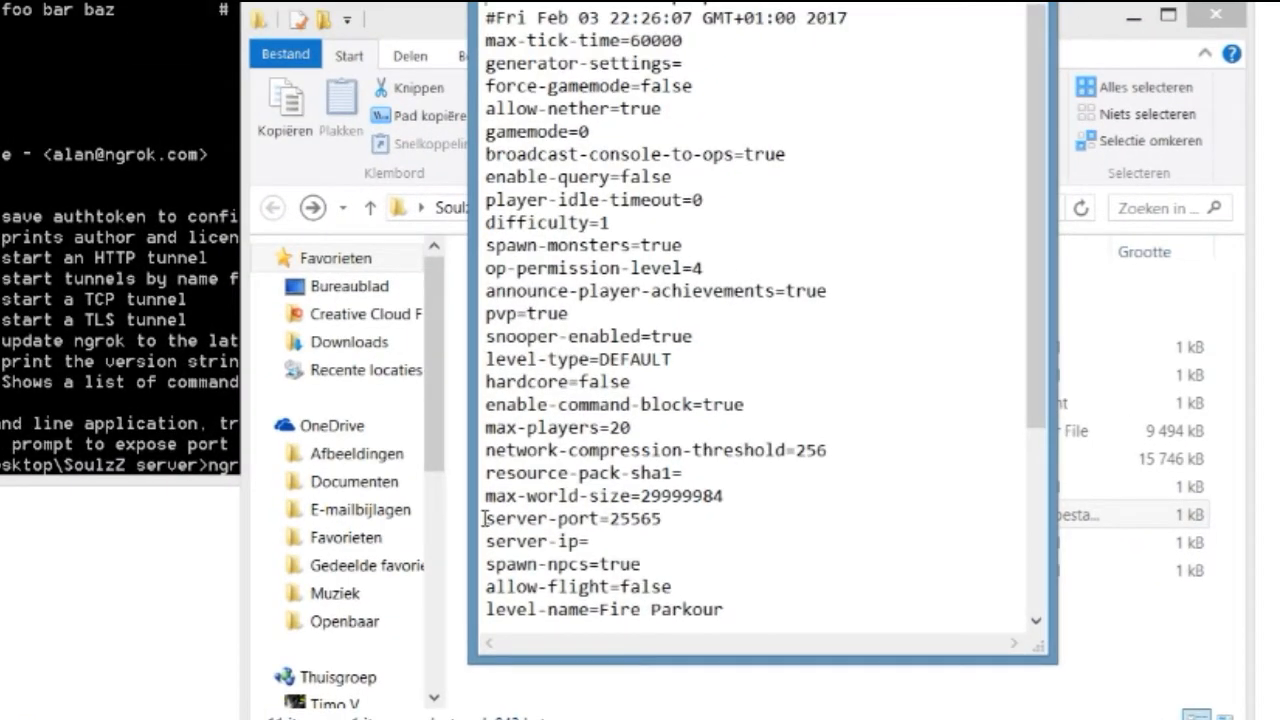
mouse_move(676, 516)
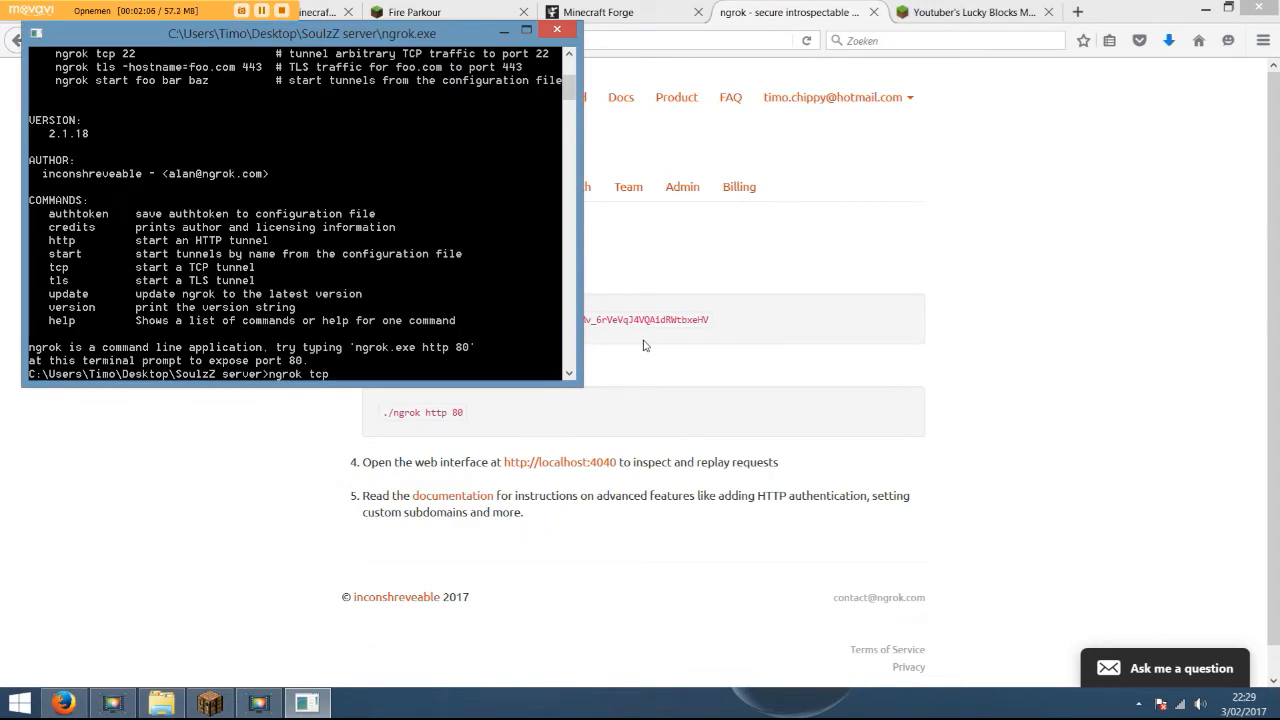
Run 'ngrok tcp 25565' in the ngrok console to start the tunnel.
text(25565)
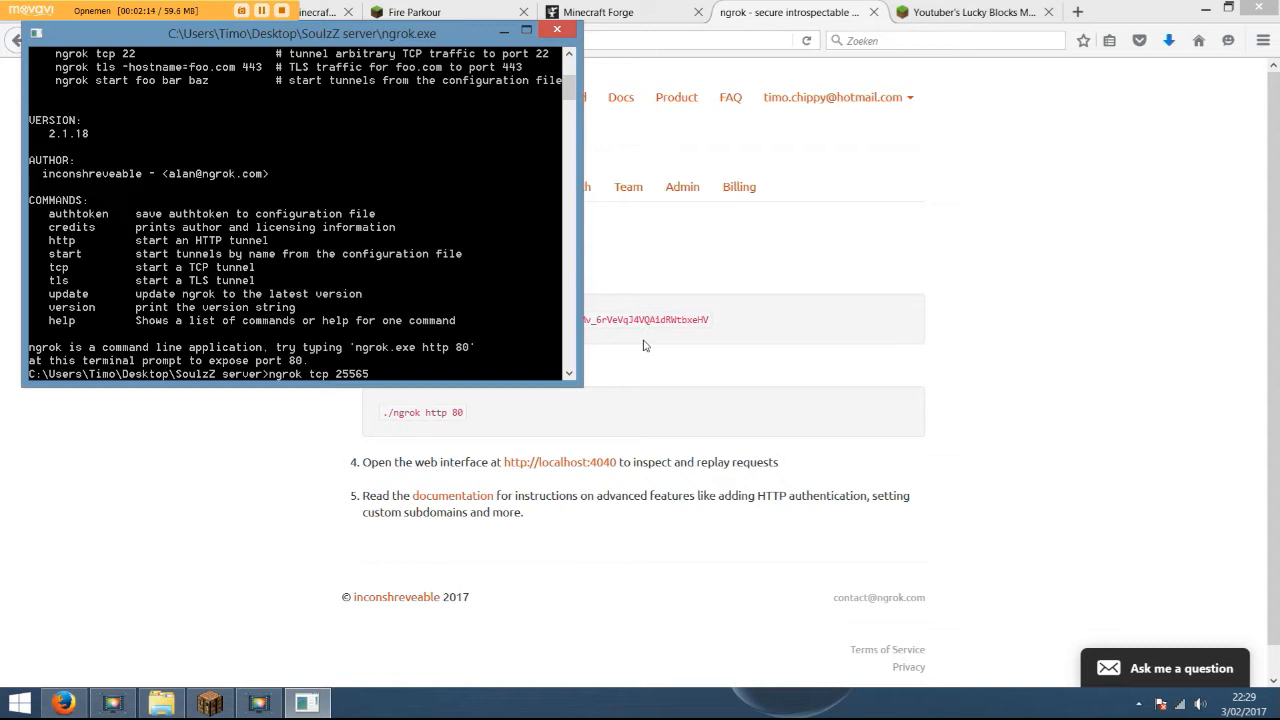
key(Return)
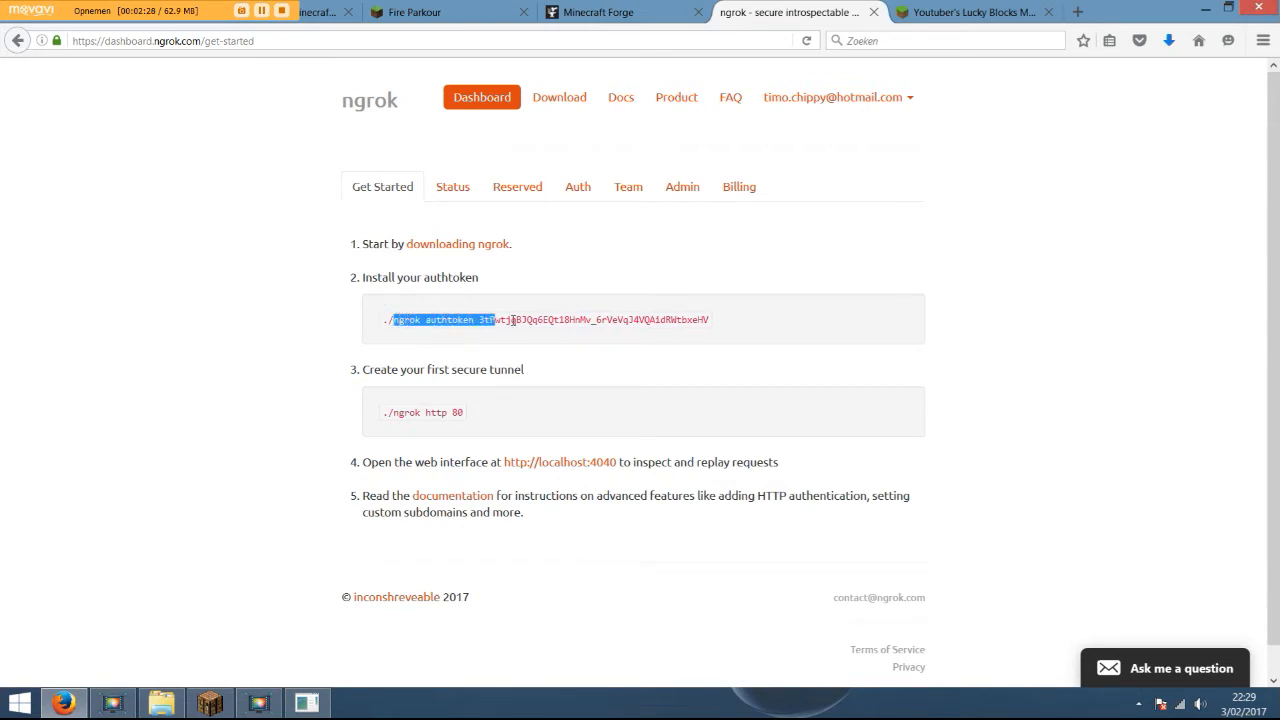
right_click(550, 320)
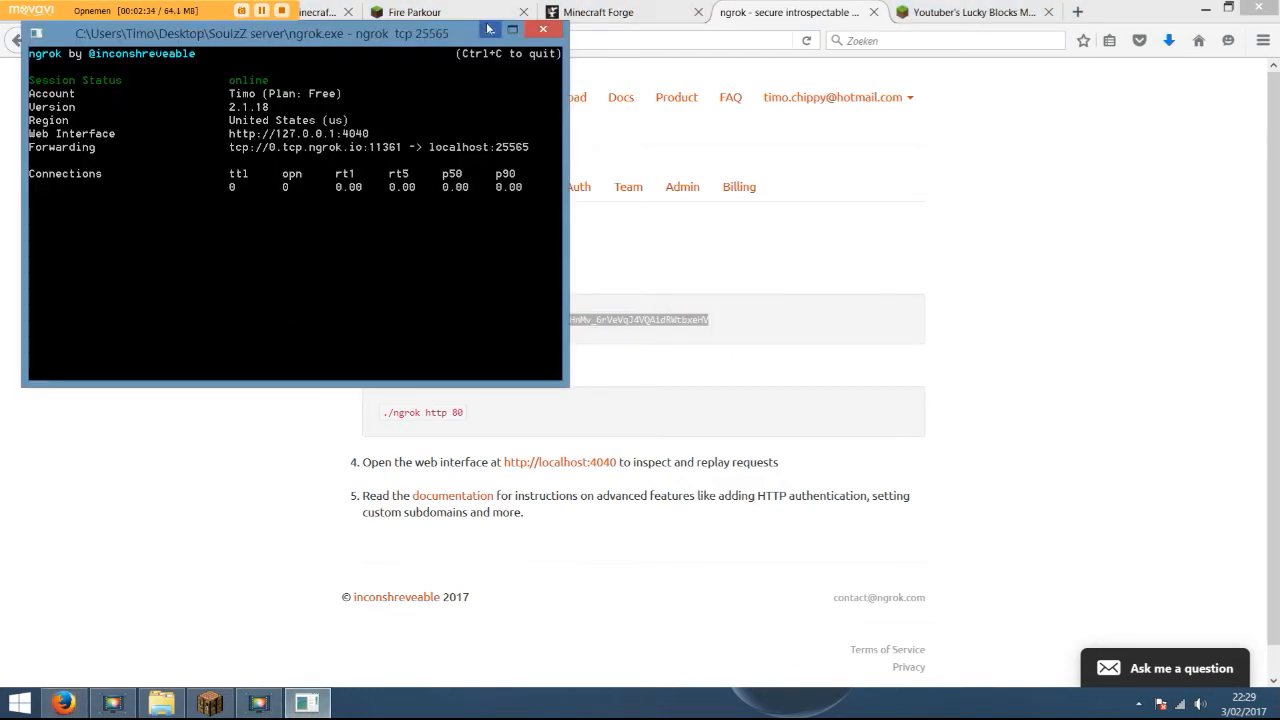
click(542, 28)
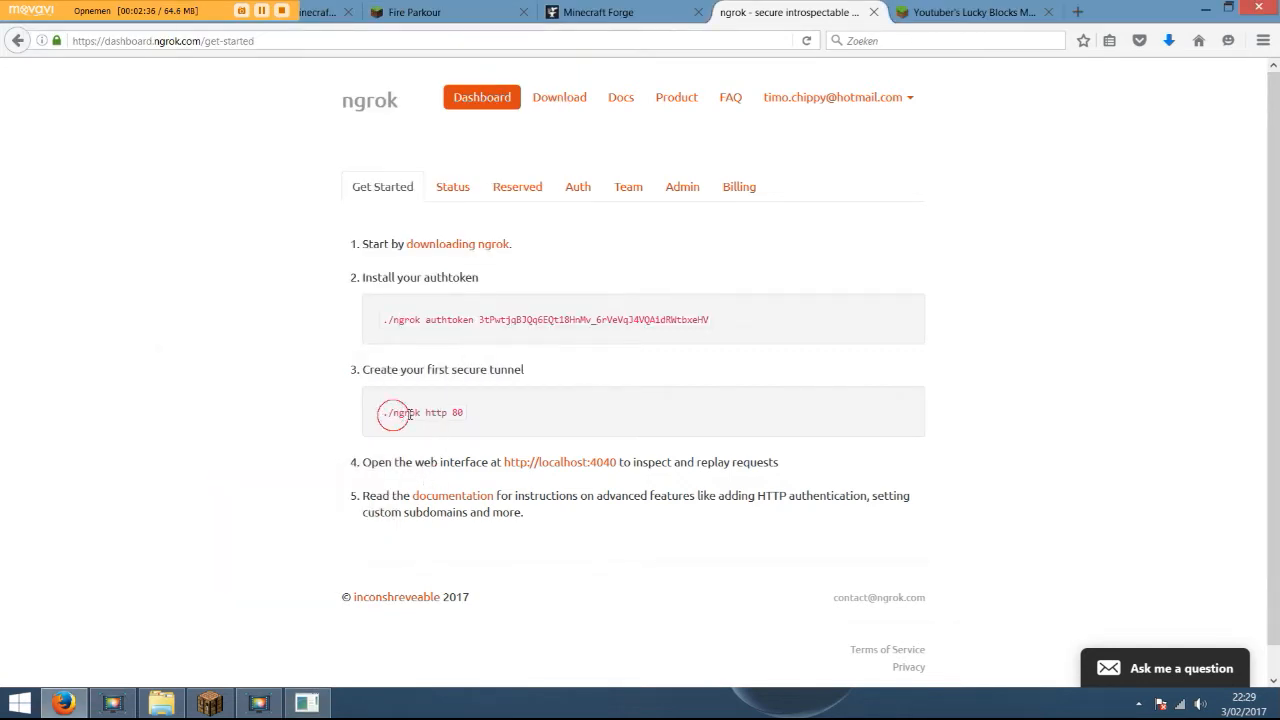
double_click(424, 412)
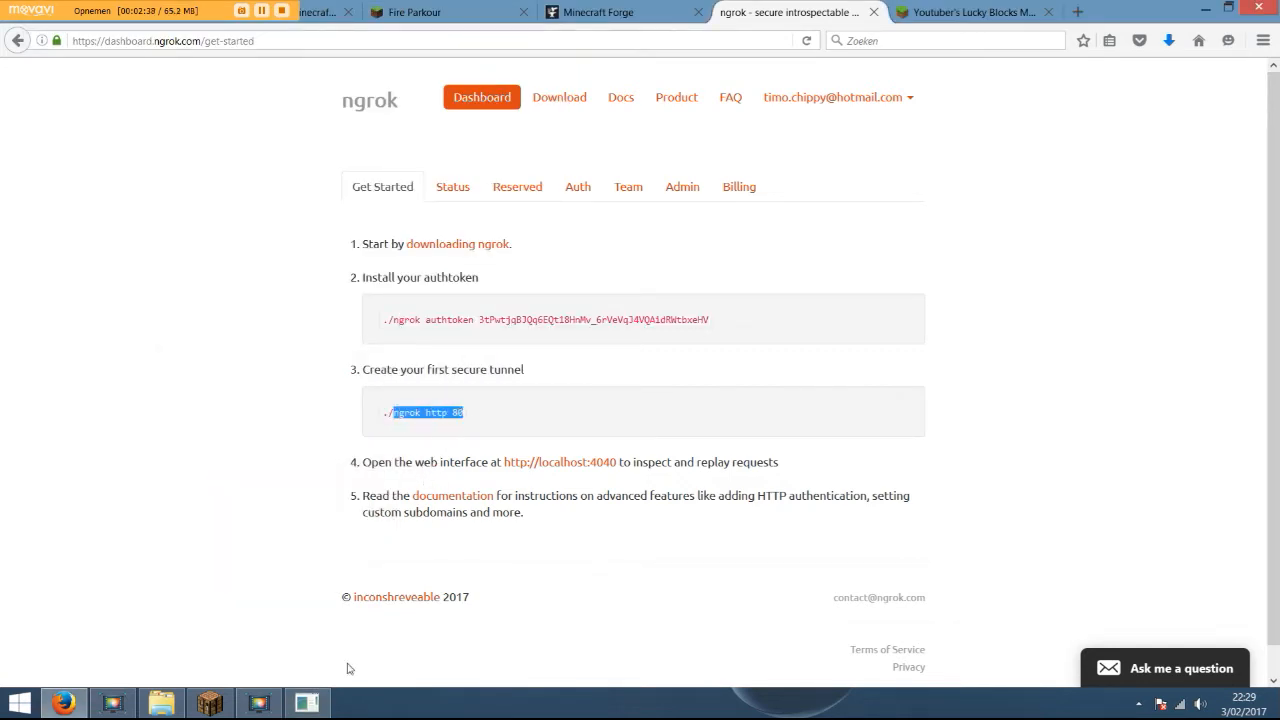
mouse_move(430, 480)
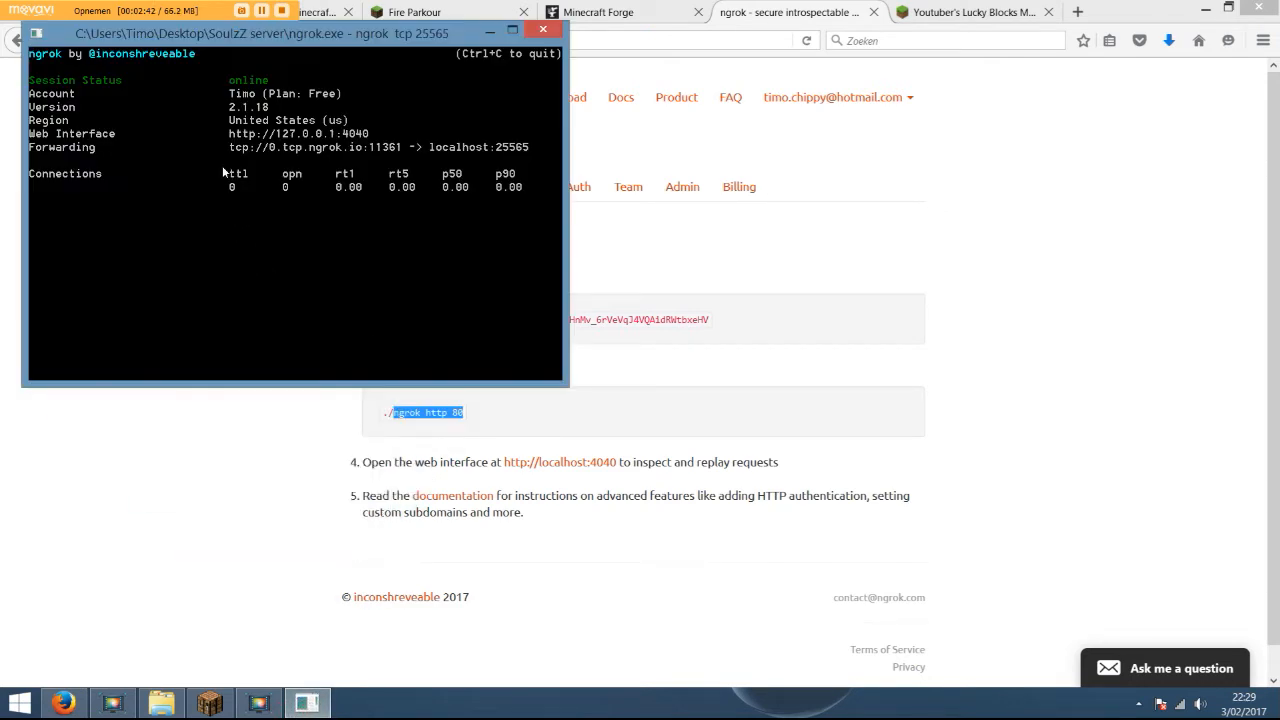
mouse_move(336, 222)
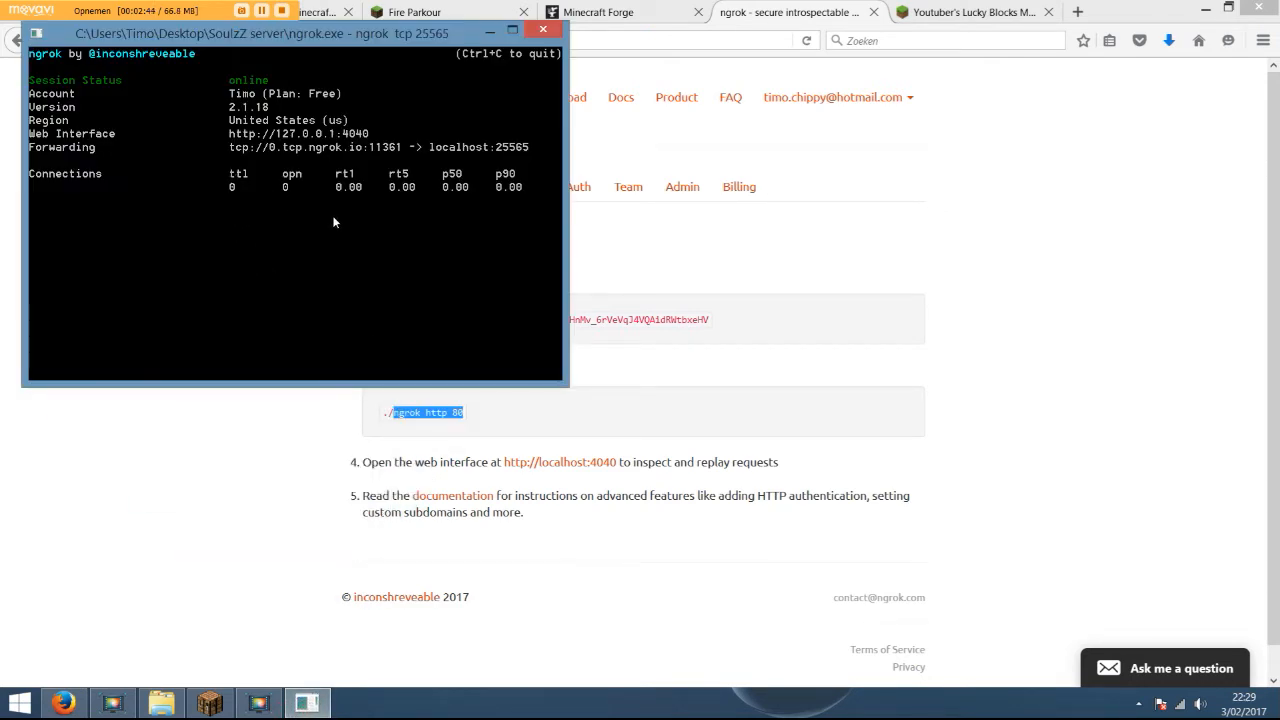
mouse_move(320, 224)
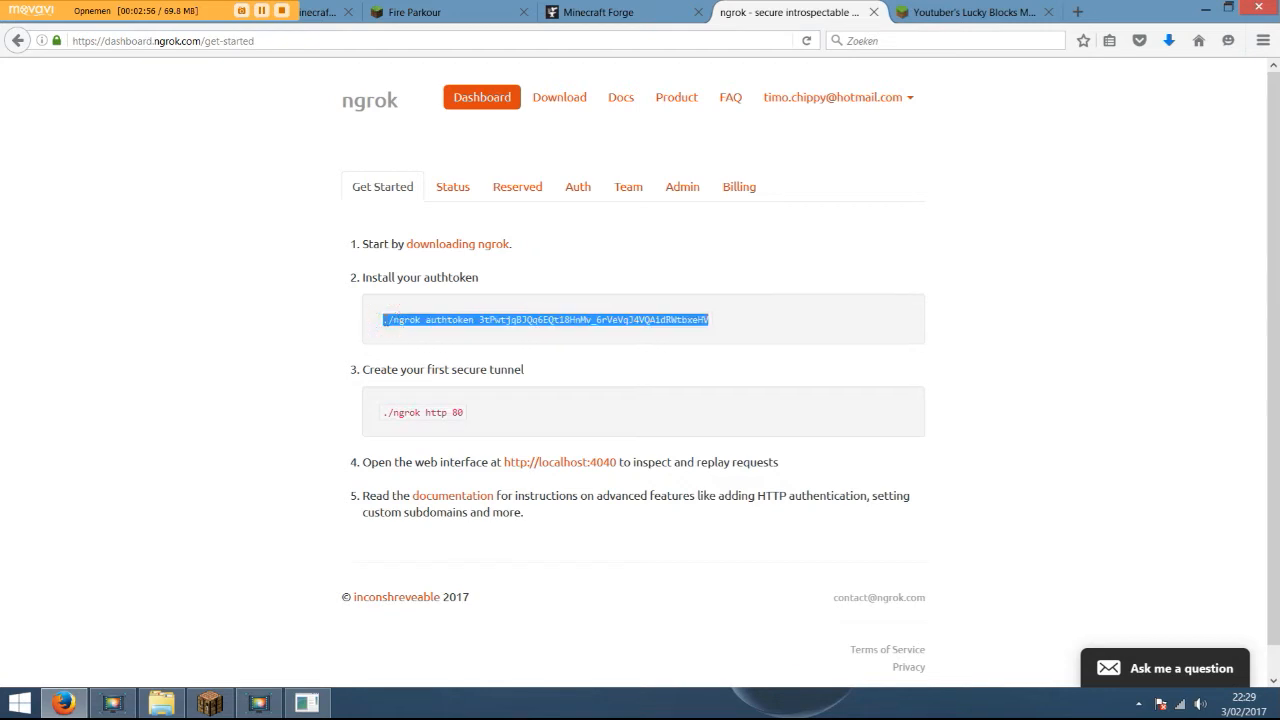
click(396, 320)
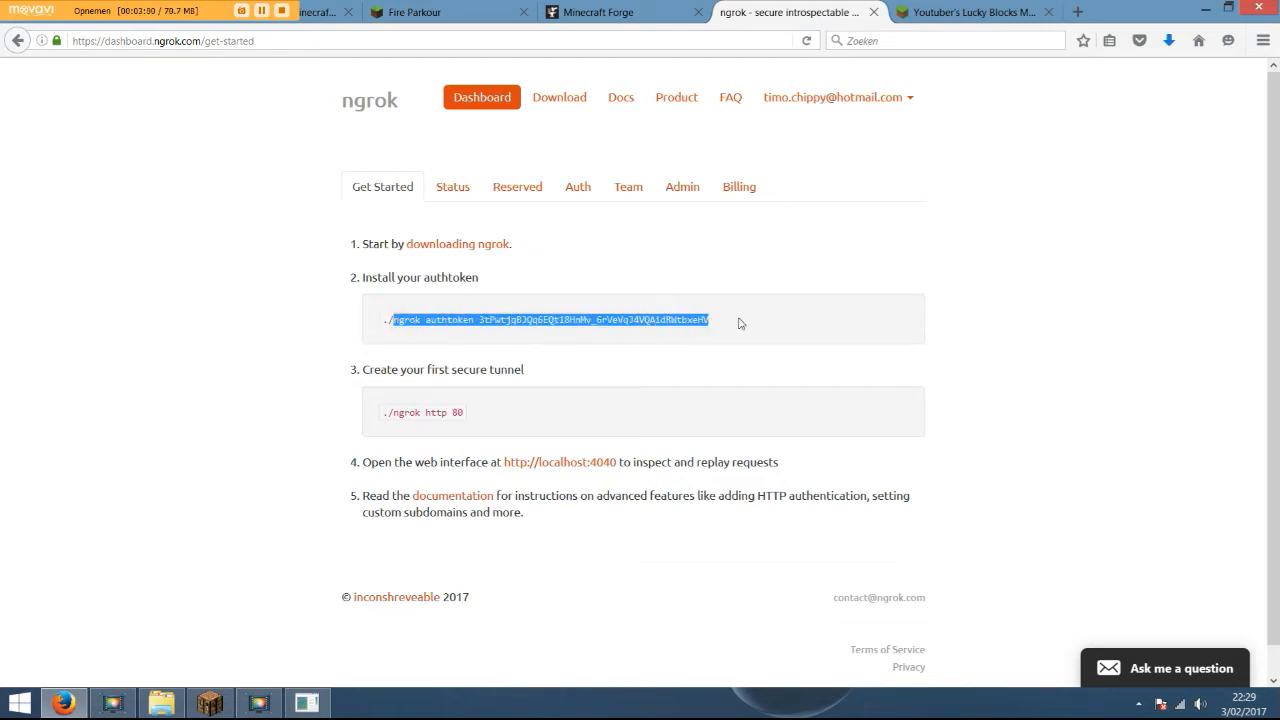
click(740, 324)
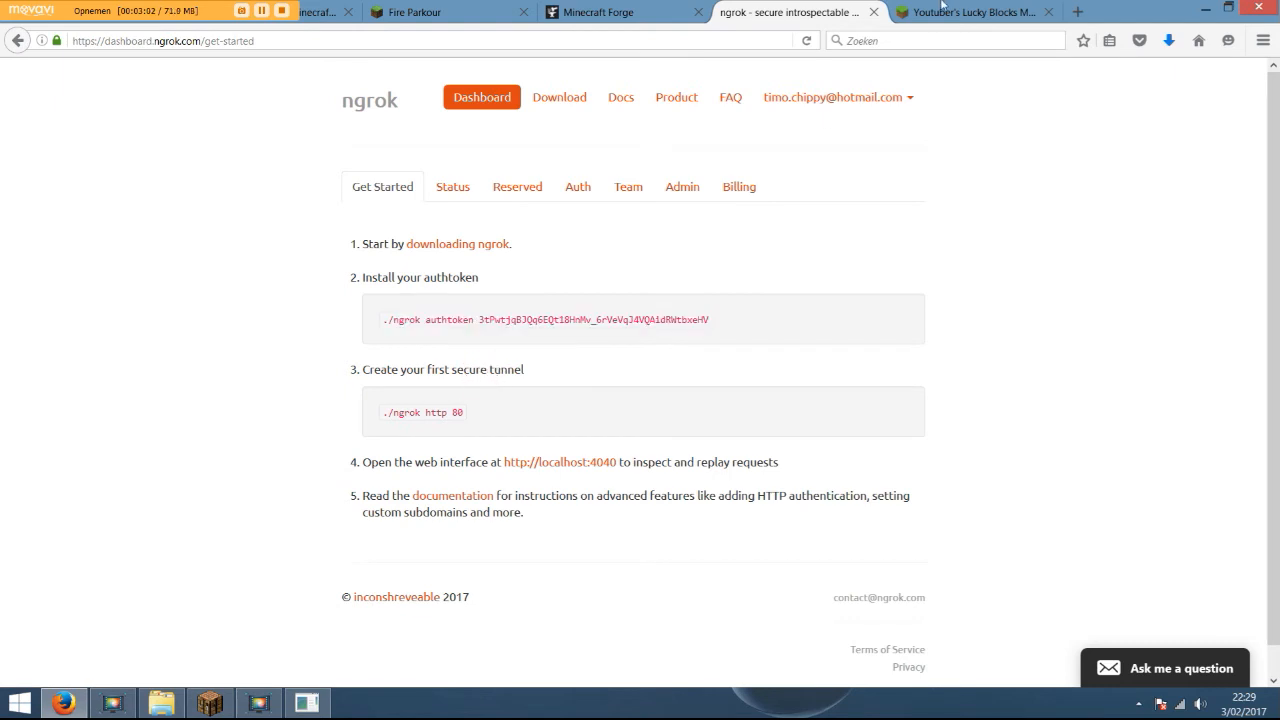
mouse_move(876, 12)
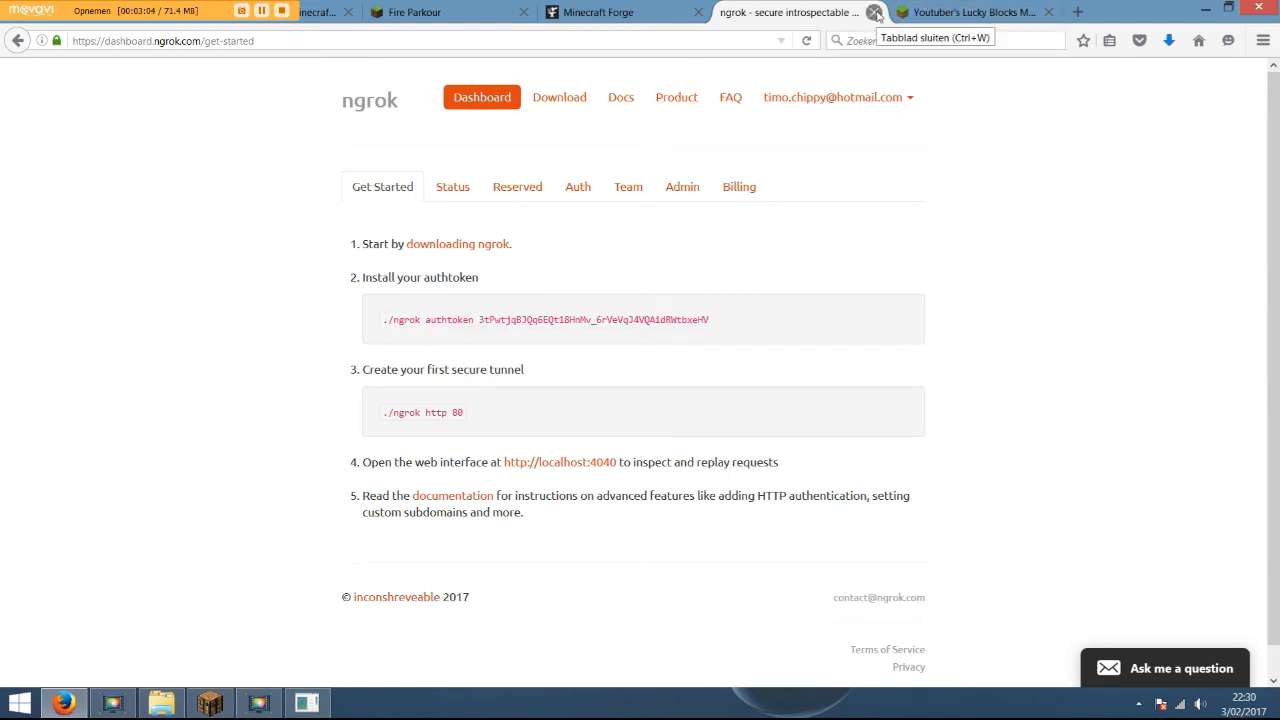
mouse_move(44, 704)
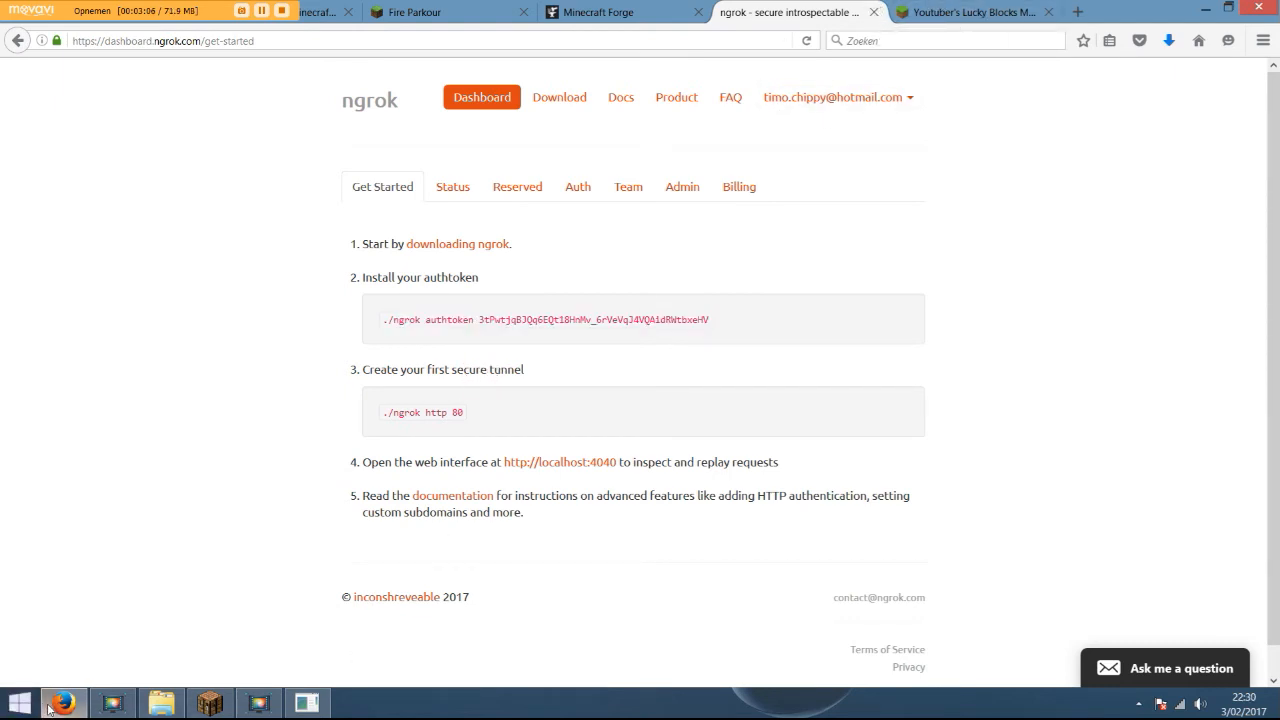
click(160, 704)
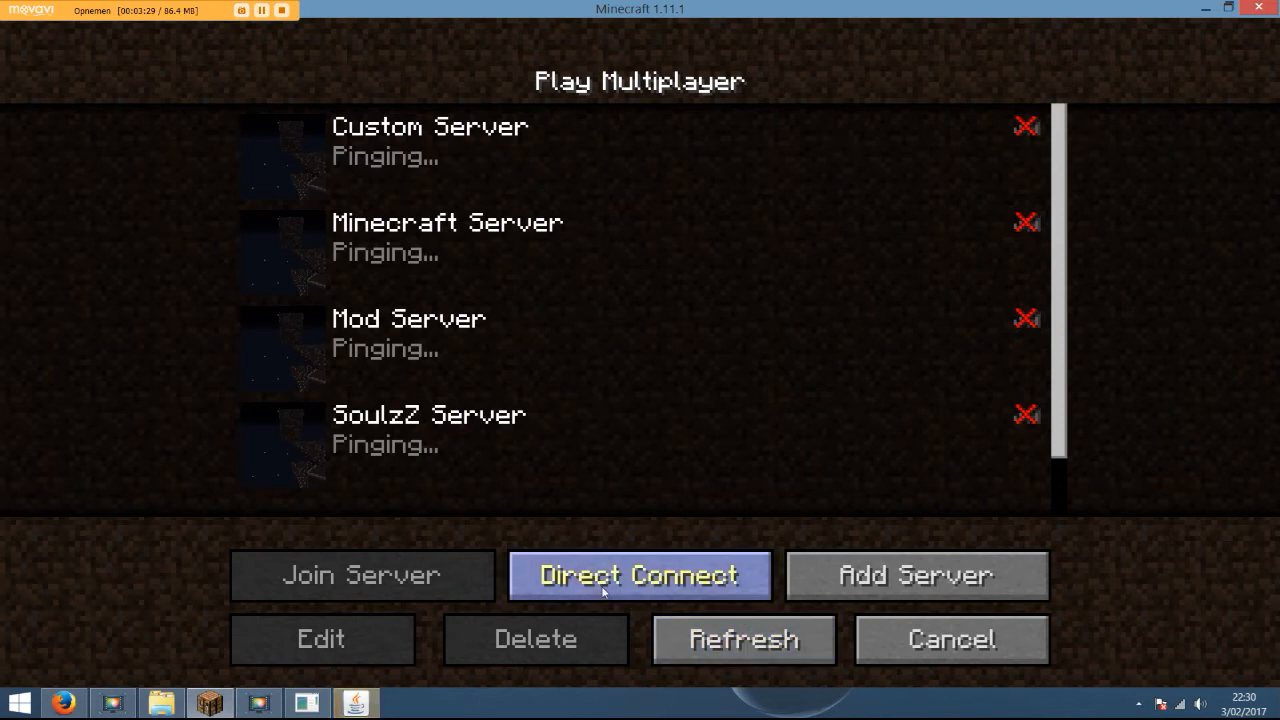
Show Minecraft's multiplayer server list and bring the ngrok console forward to read the address.
click(744, 640)
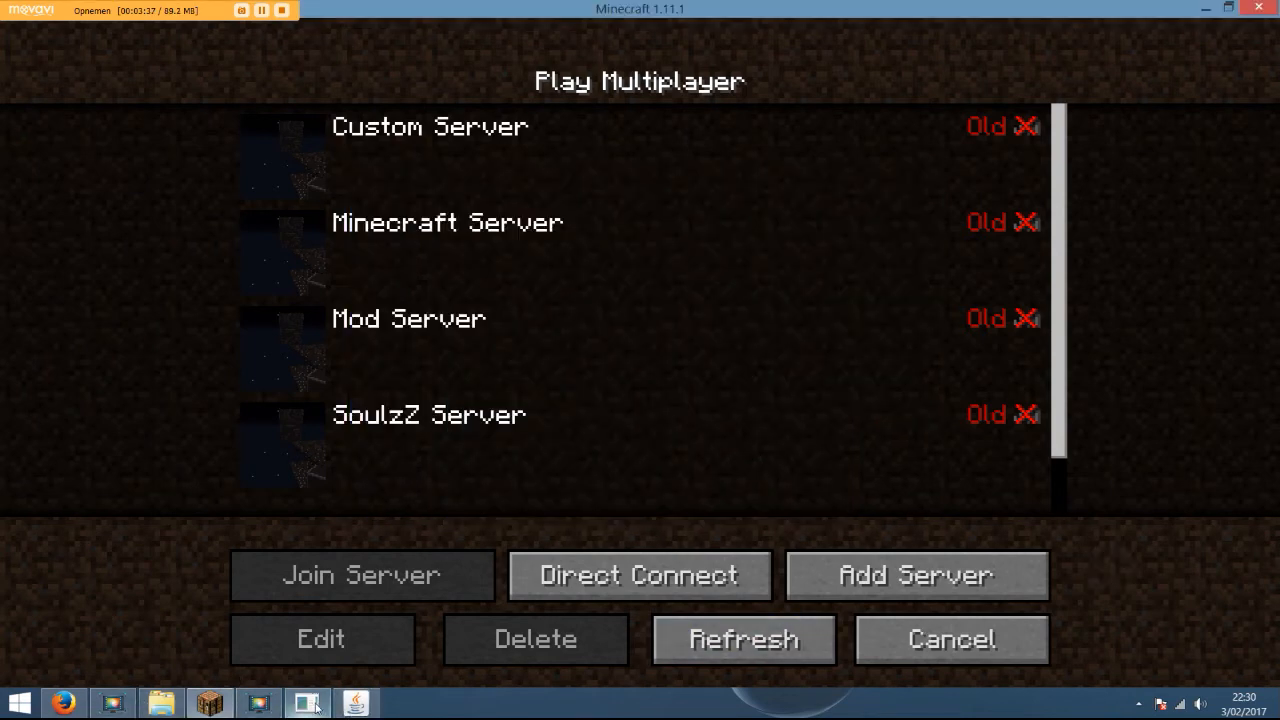
click(308, 702)
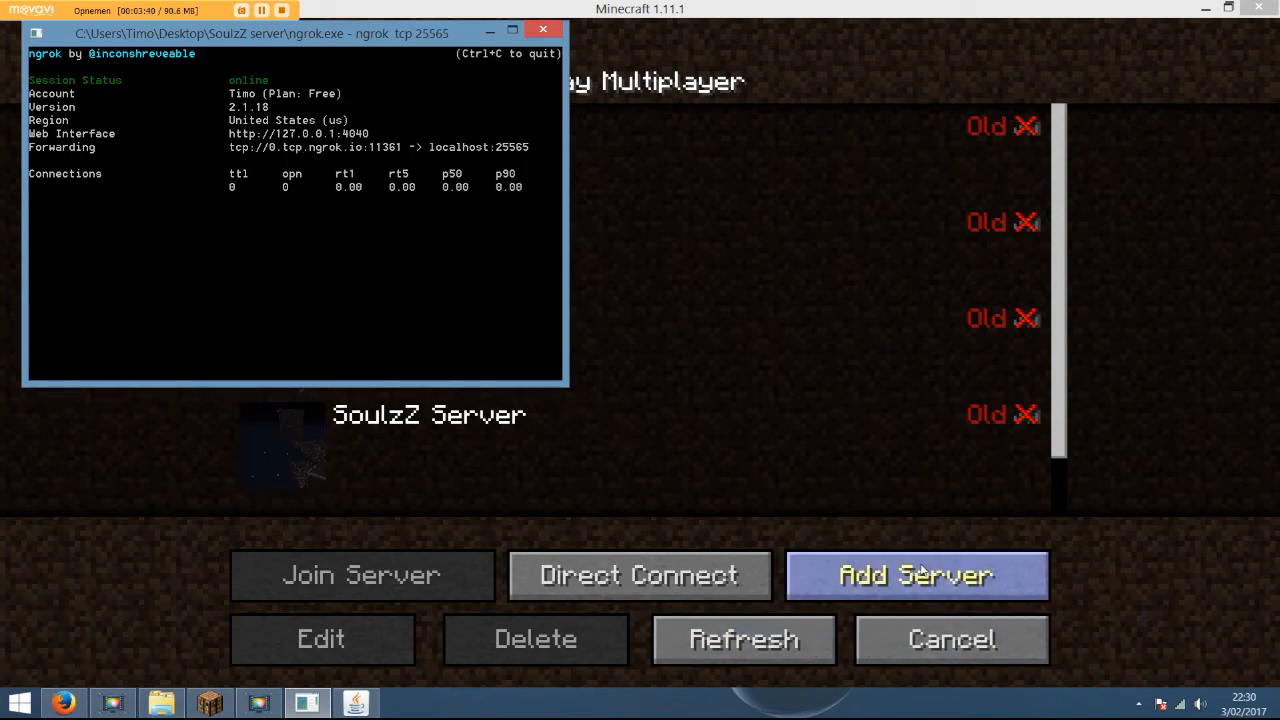
Add a new server entry and position the ngrok console to read tcp://0.tcp.ngrok.io:11361.
click(914, 574)
text(SoulzZ Server)
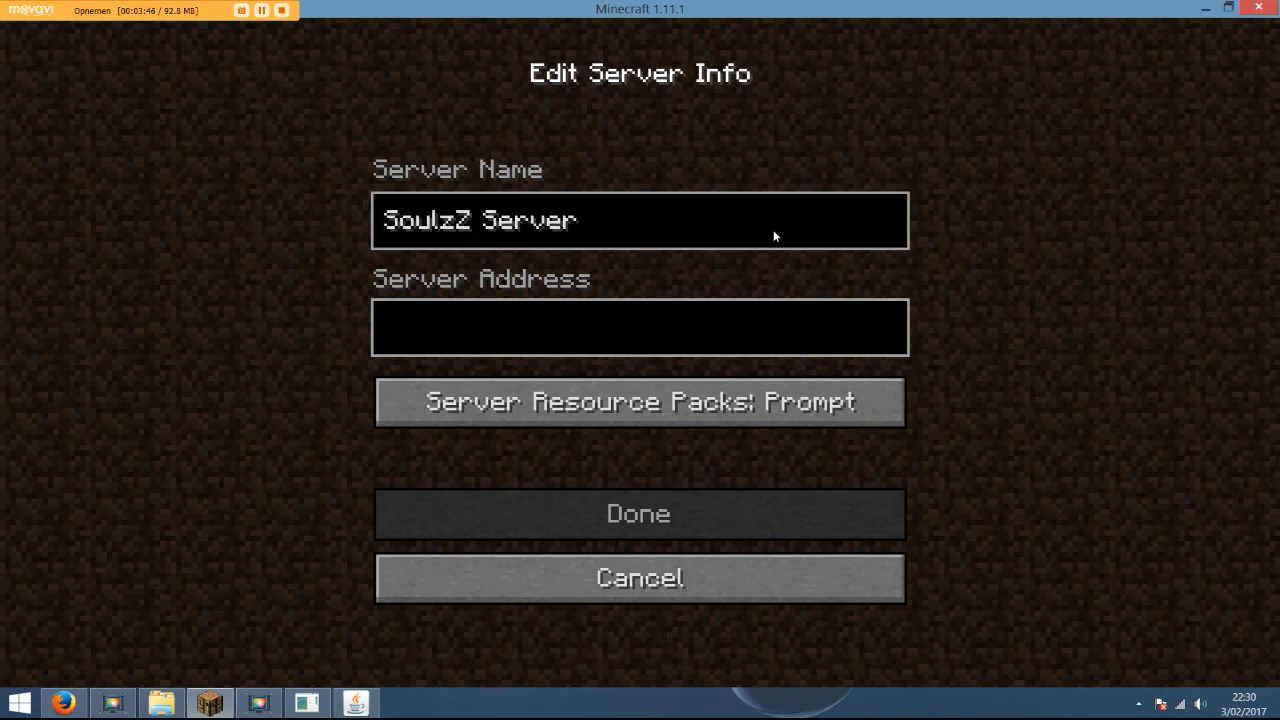
click(640, 328)
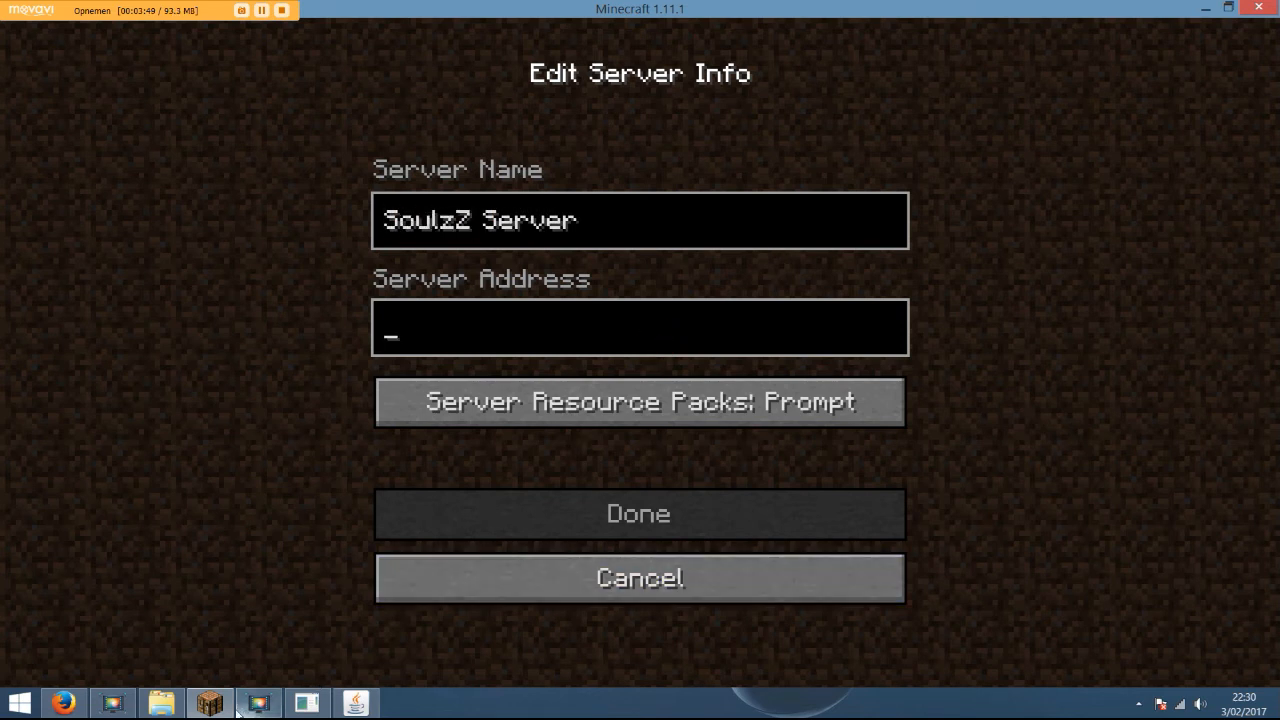
click(160, 704)
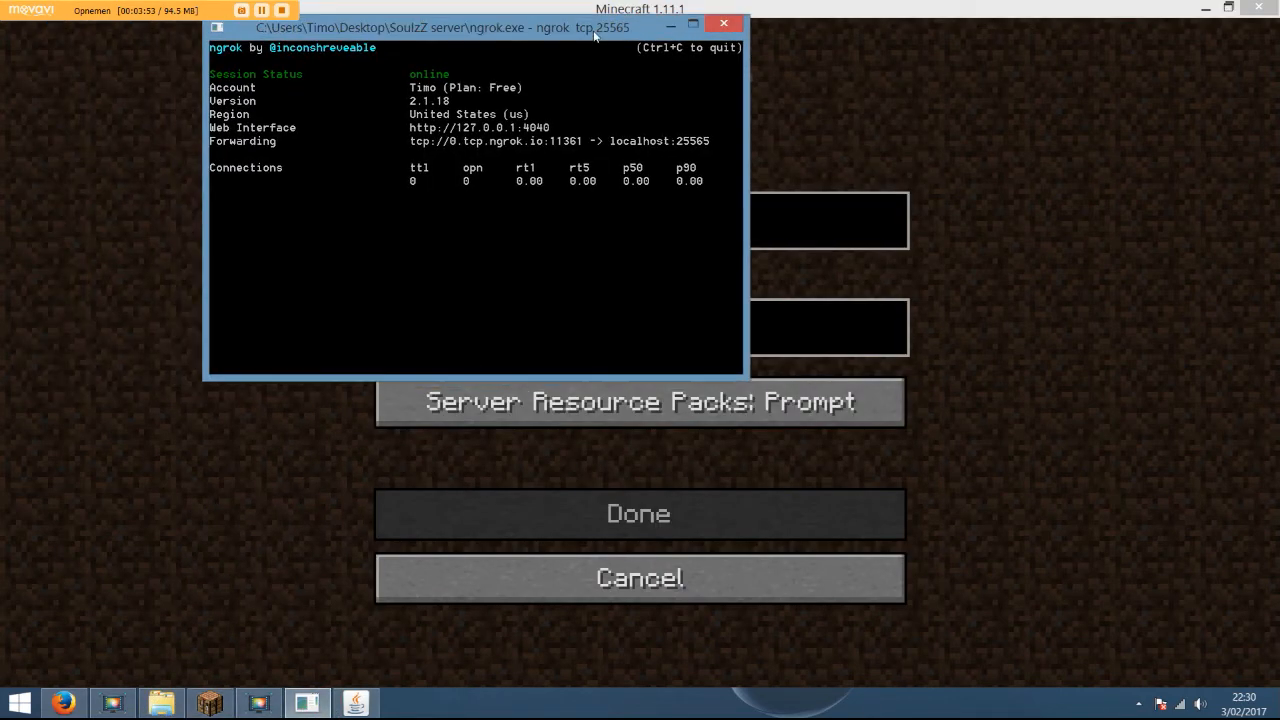
drag(436, 28, 832, 20)
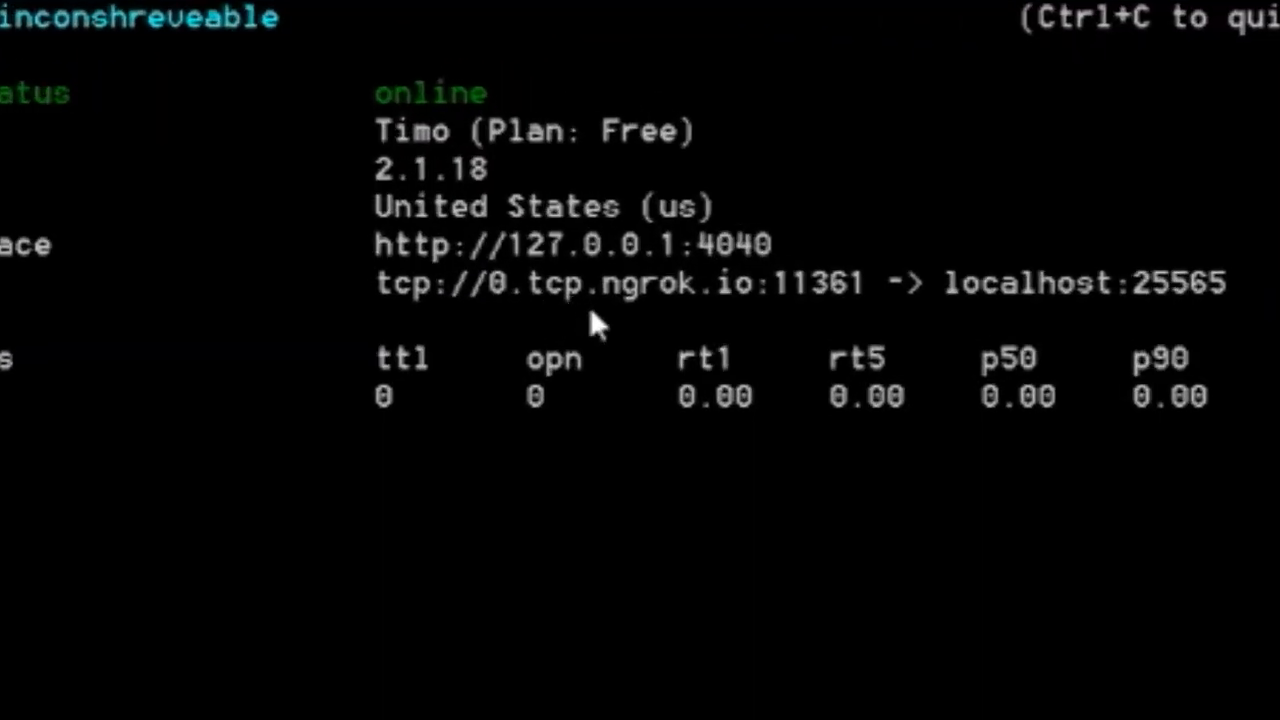
mouse_move(780, 320)
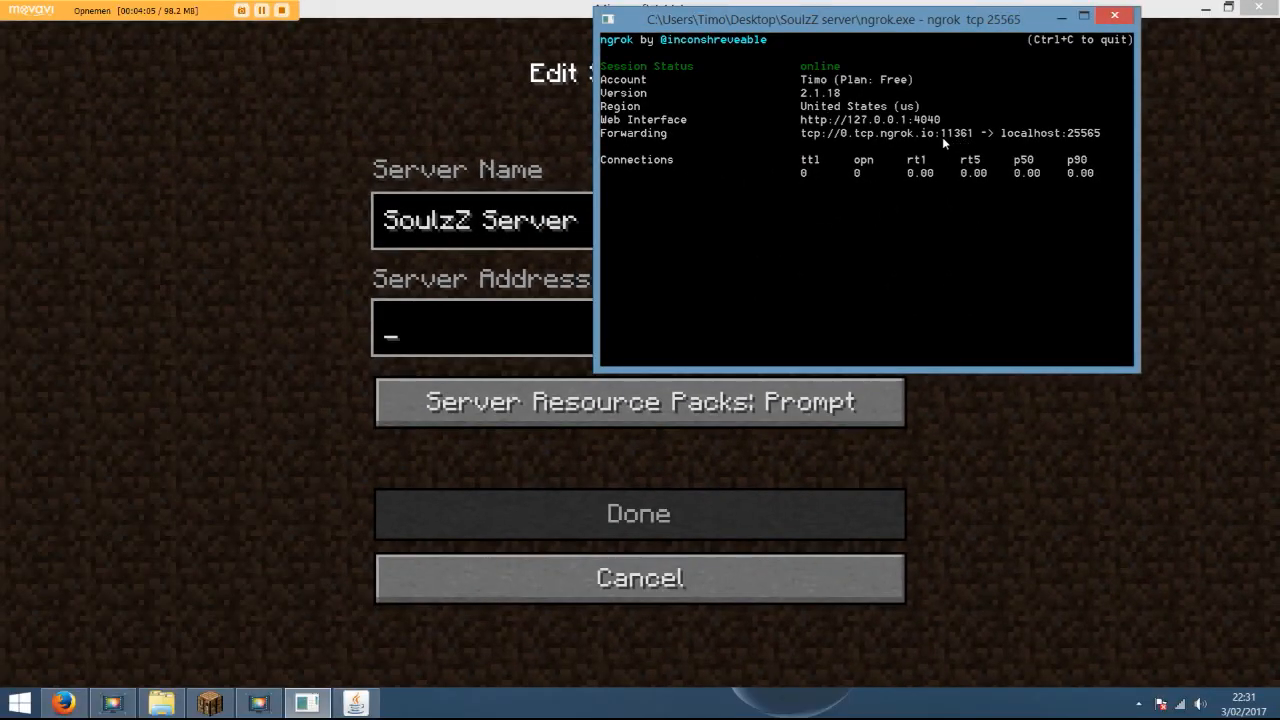
mouse_move(1116, 16)
text(0.)
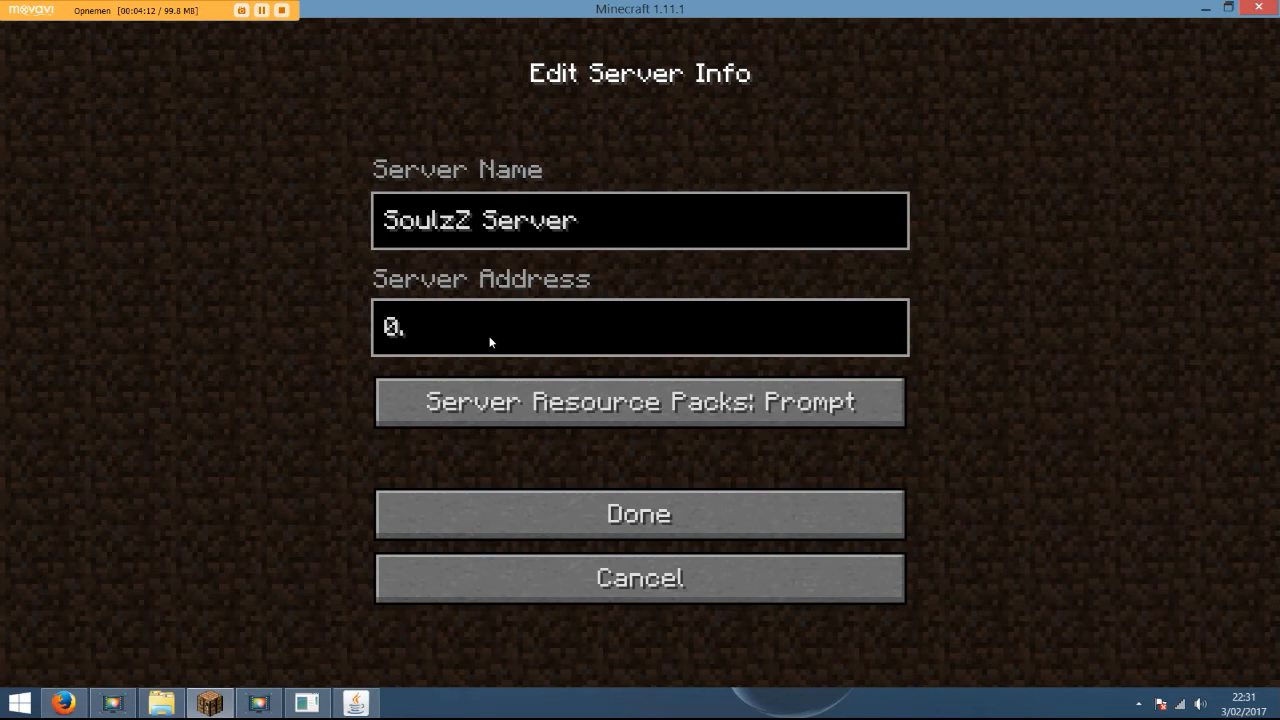
Enter 0.tcp.ngrok.io:11361 as the server address and save the SoulzZ Server entry.
text(tcp)
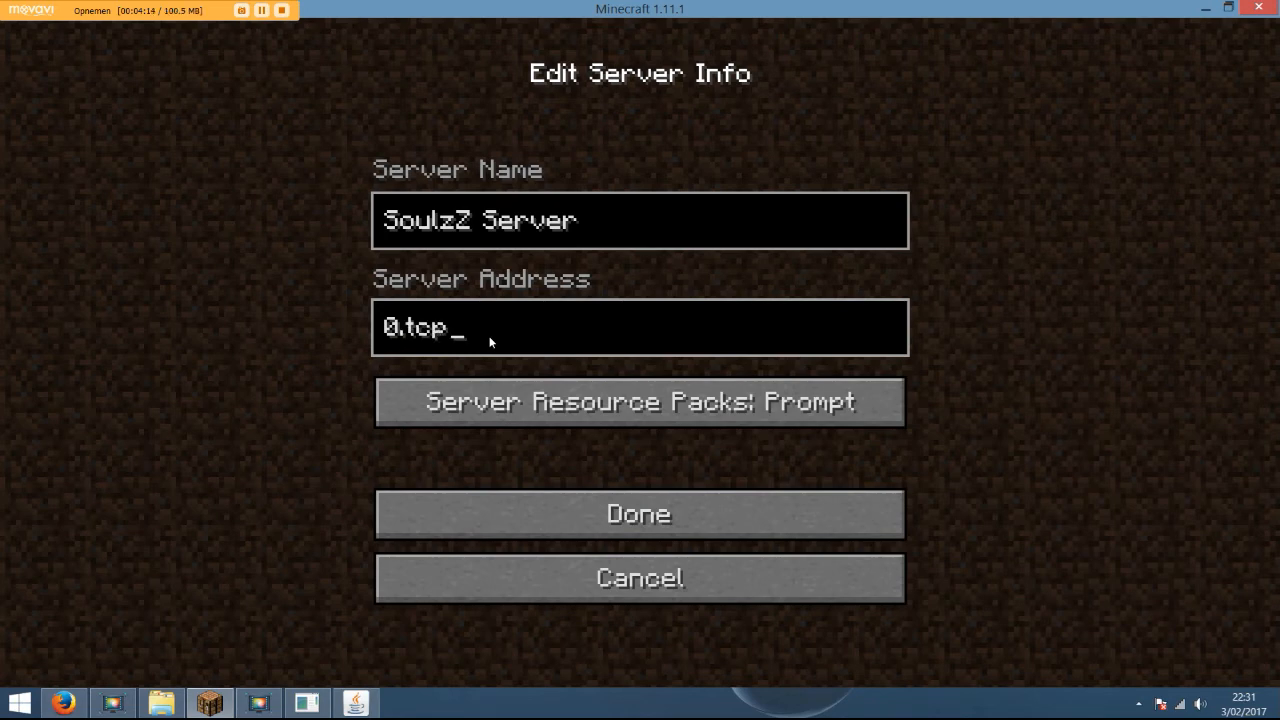
text(ngrok)
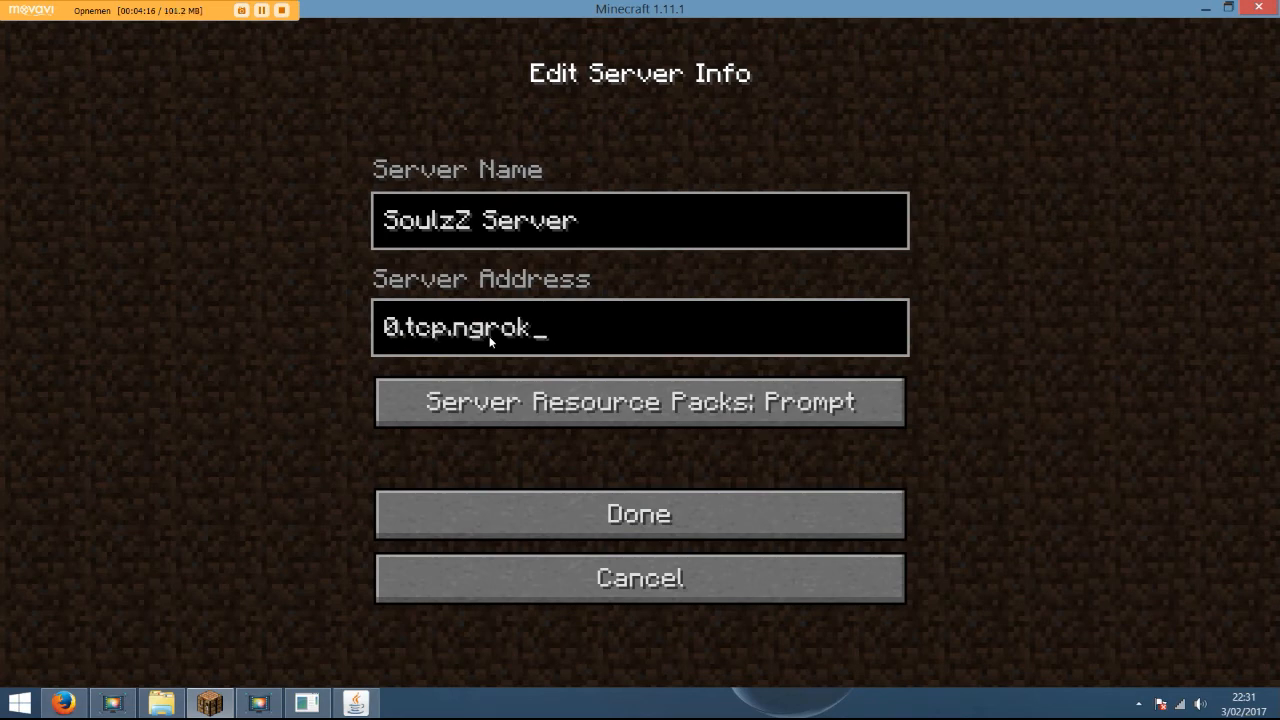
text(.io:)
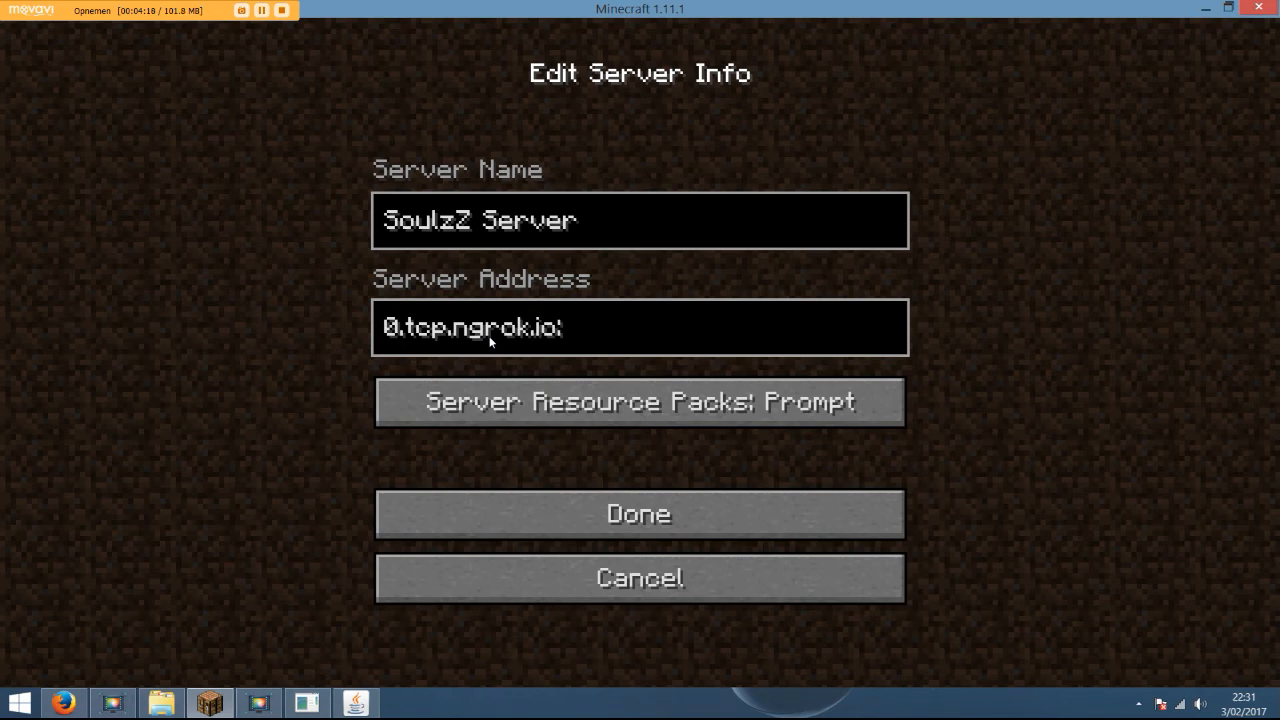
text(11)
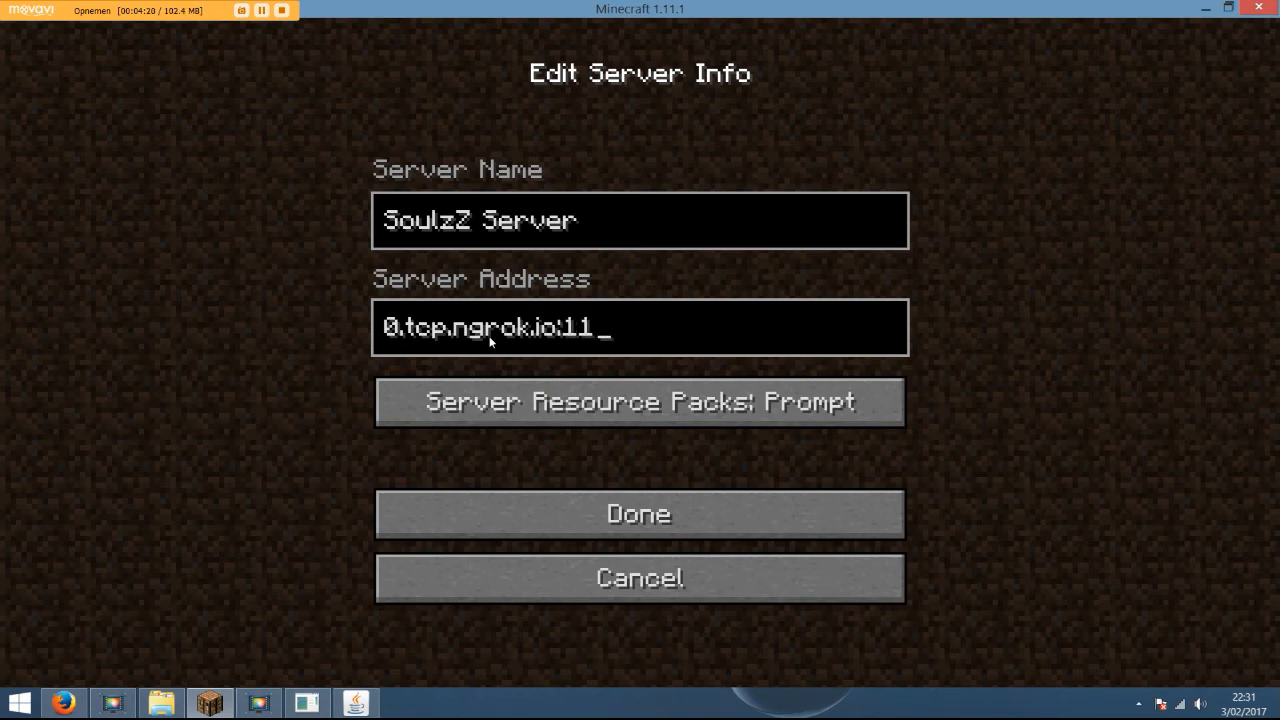
click(356, 702)
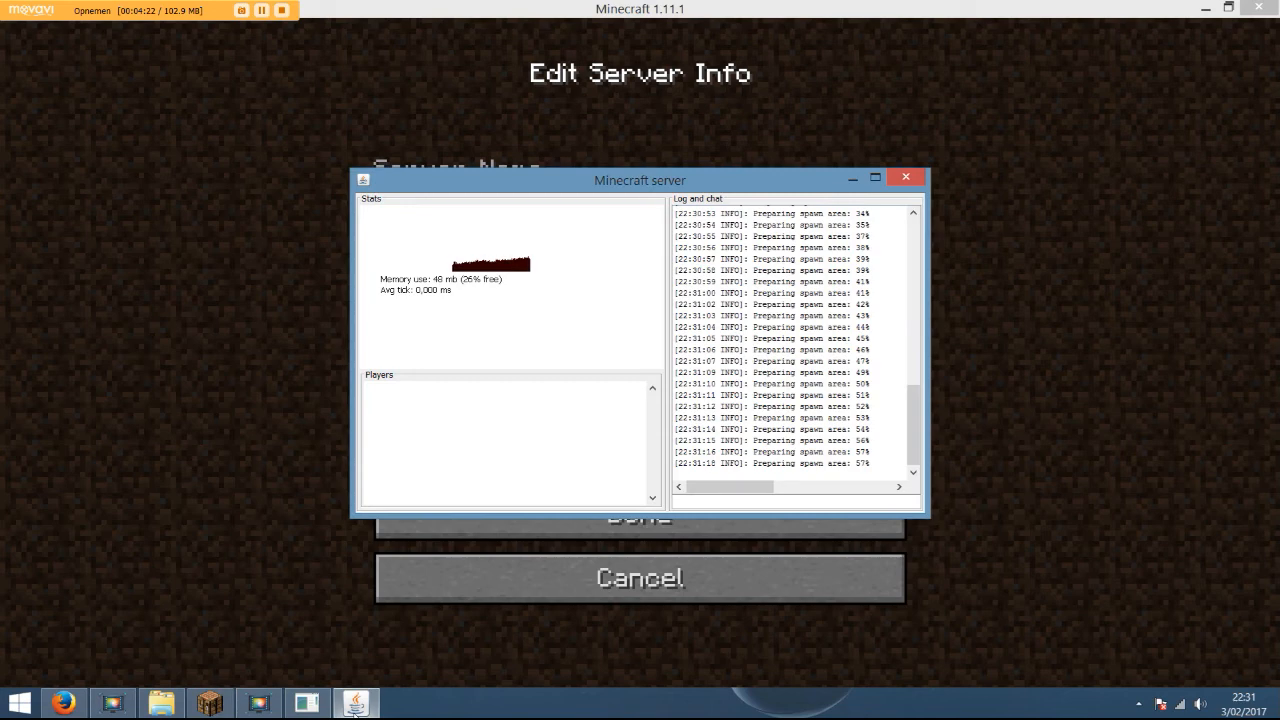
click(308, 704)
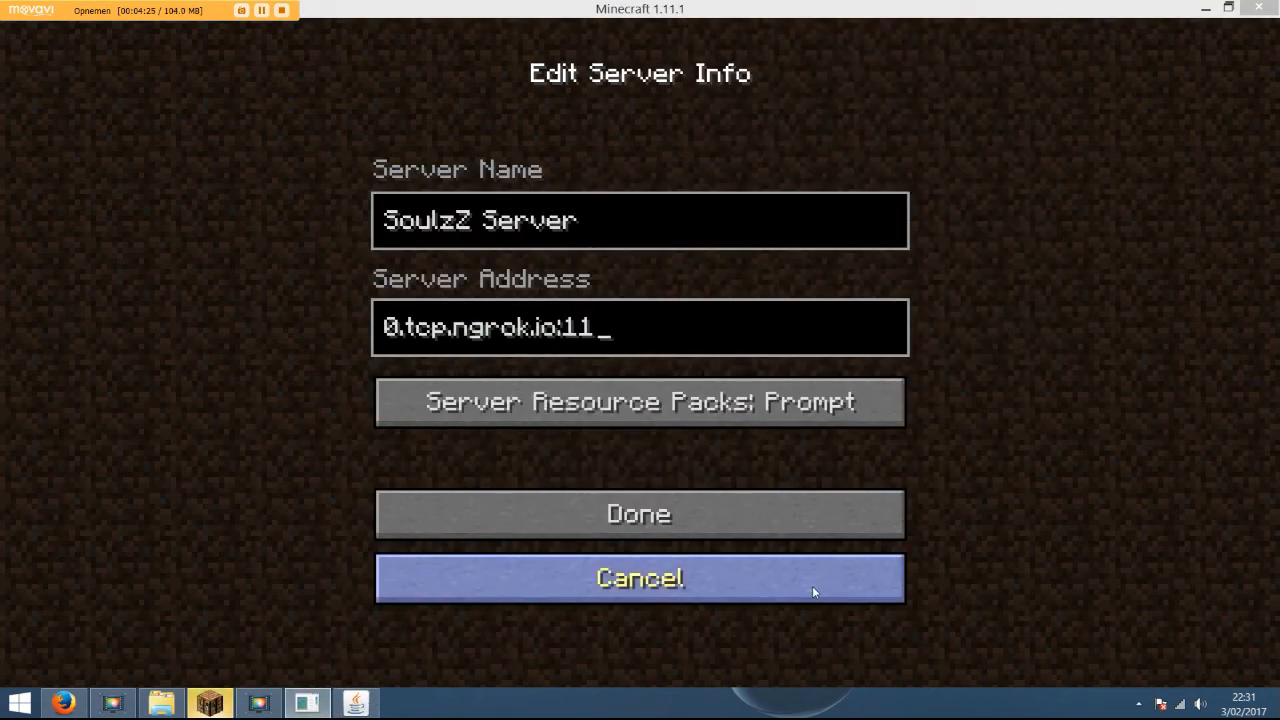
mouse_move(742, 470)
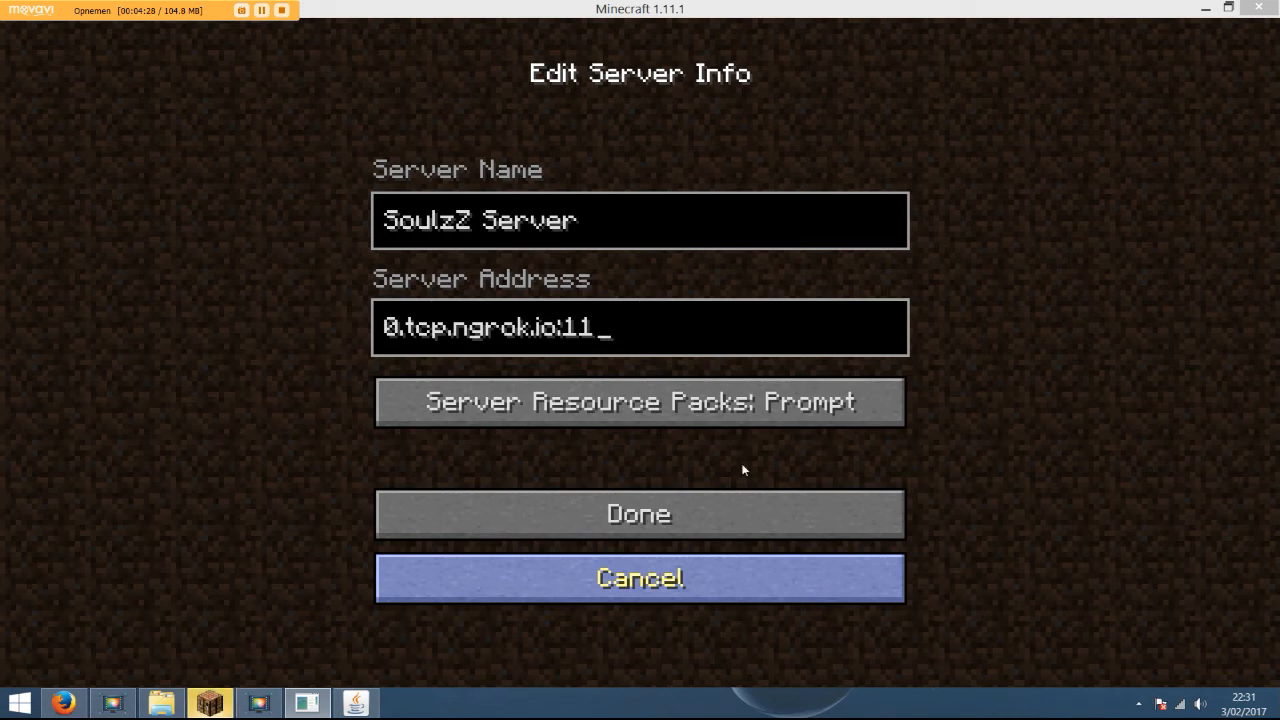
text(361)
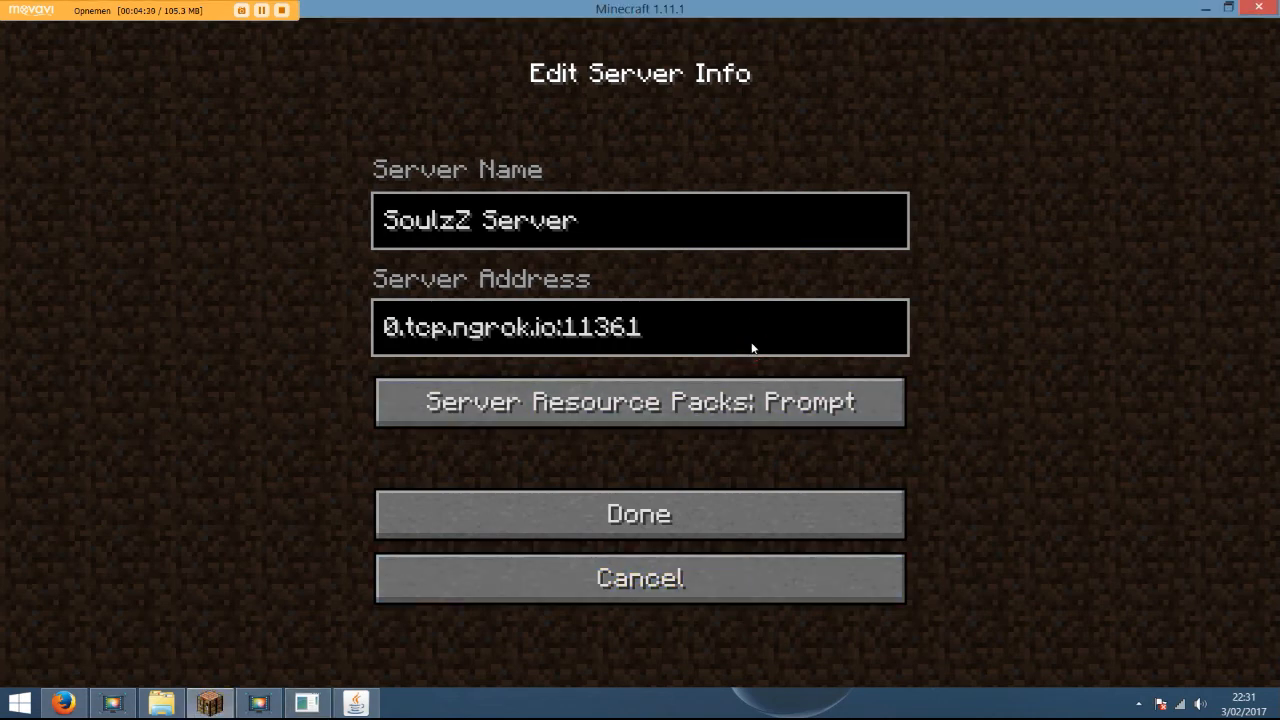
click(638, 512)
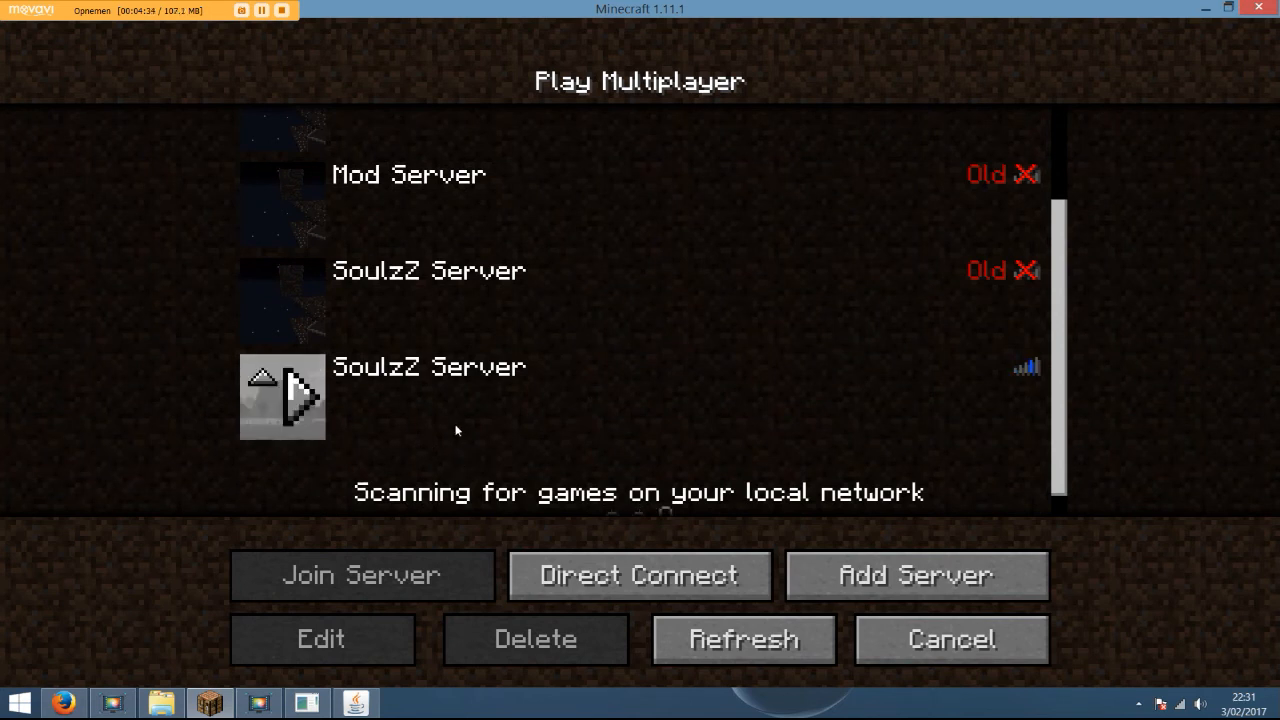
mouse_move(450, 408)
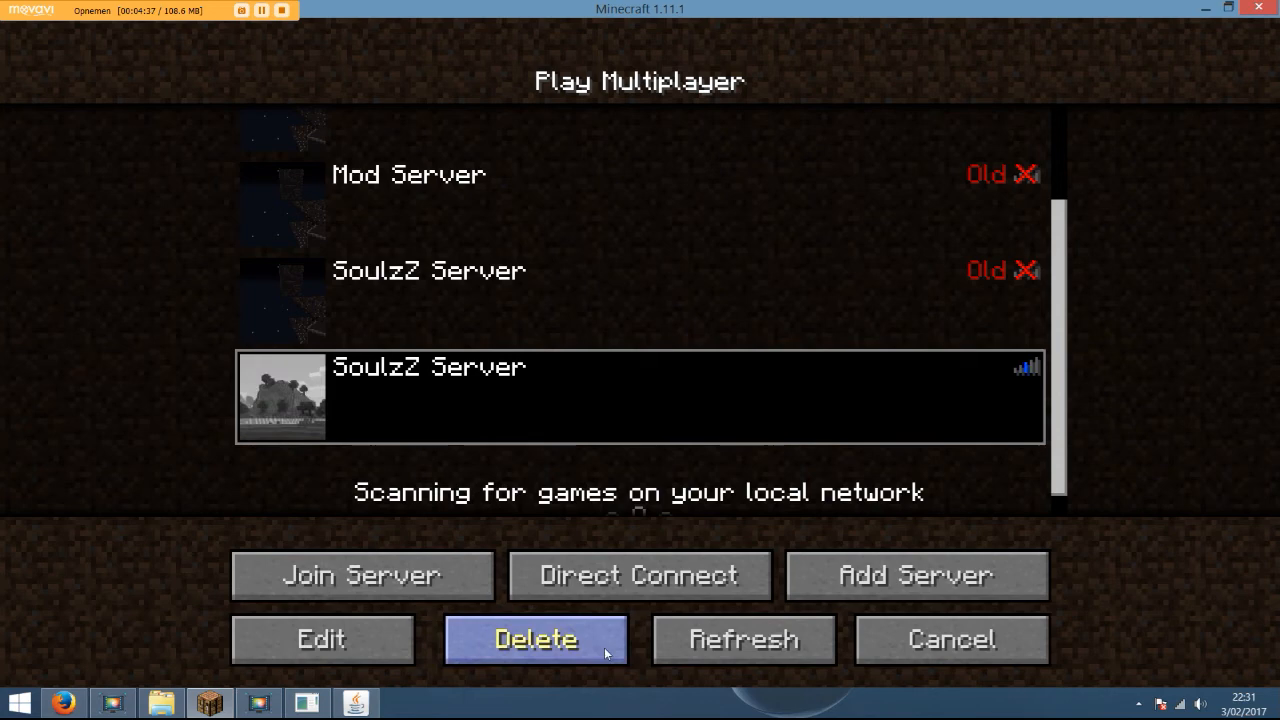
Delete the duplicate SoulzZ Server entry and scroll to the top of the list.
click(534, 640)
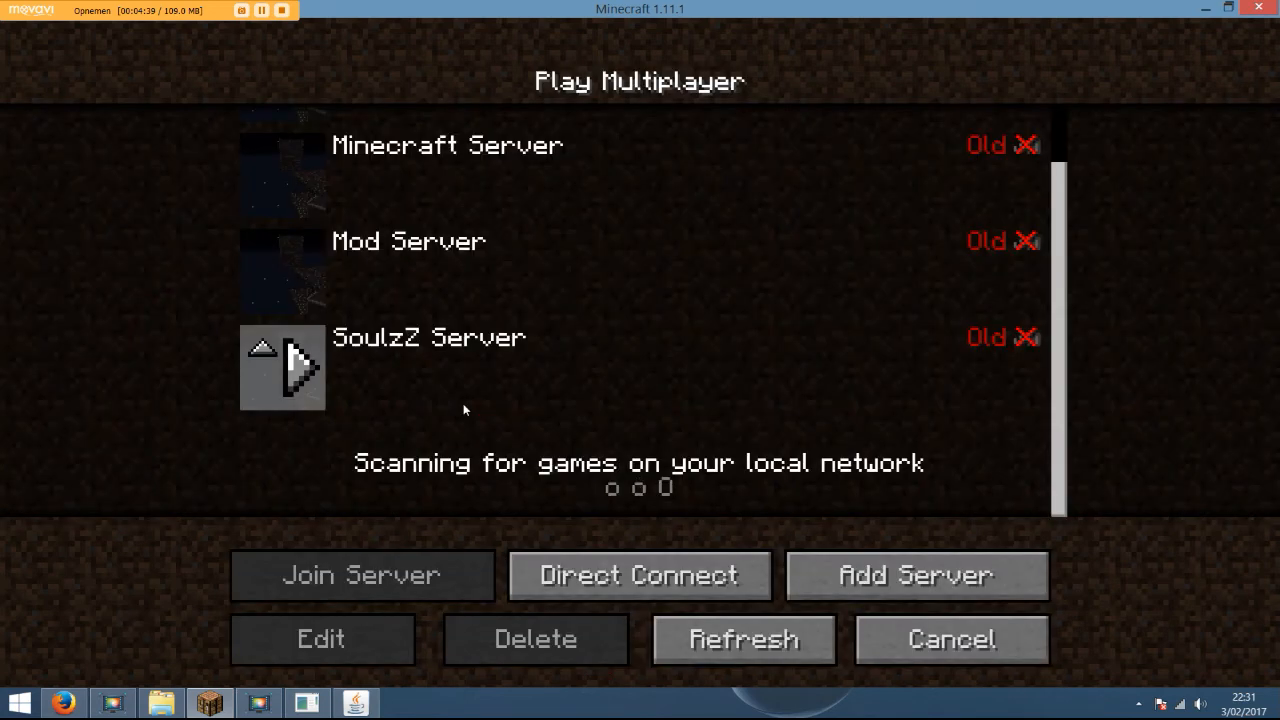
scroll(up, 3)
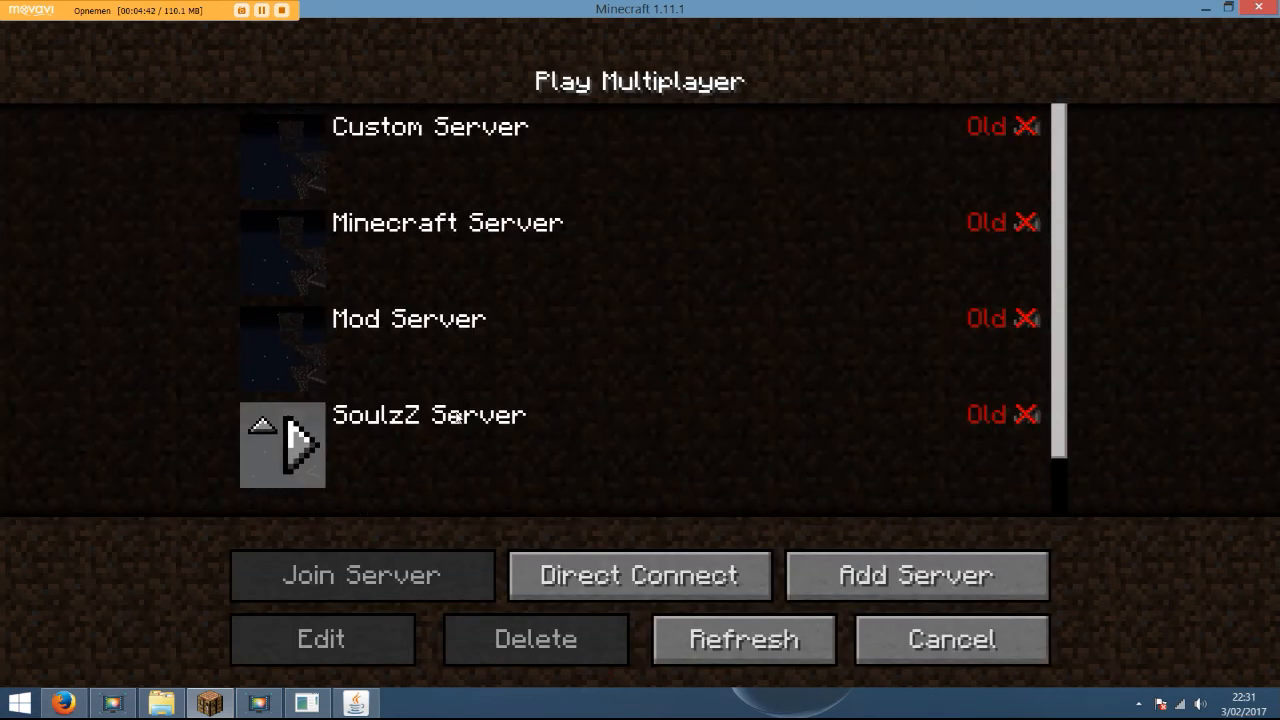